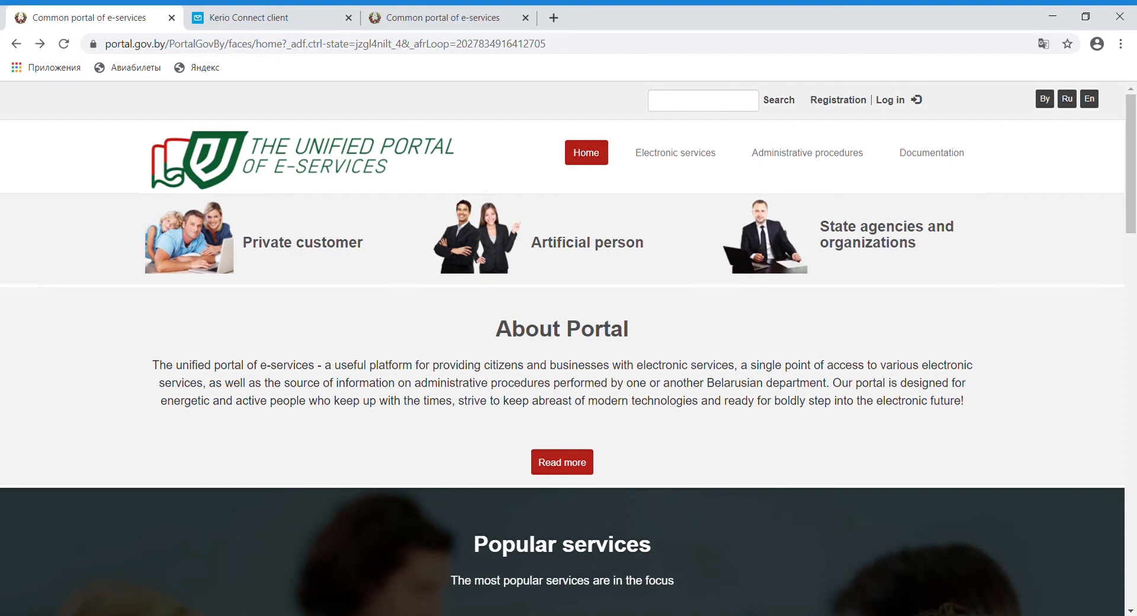
mouse_move(552, 417)
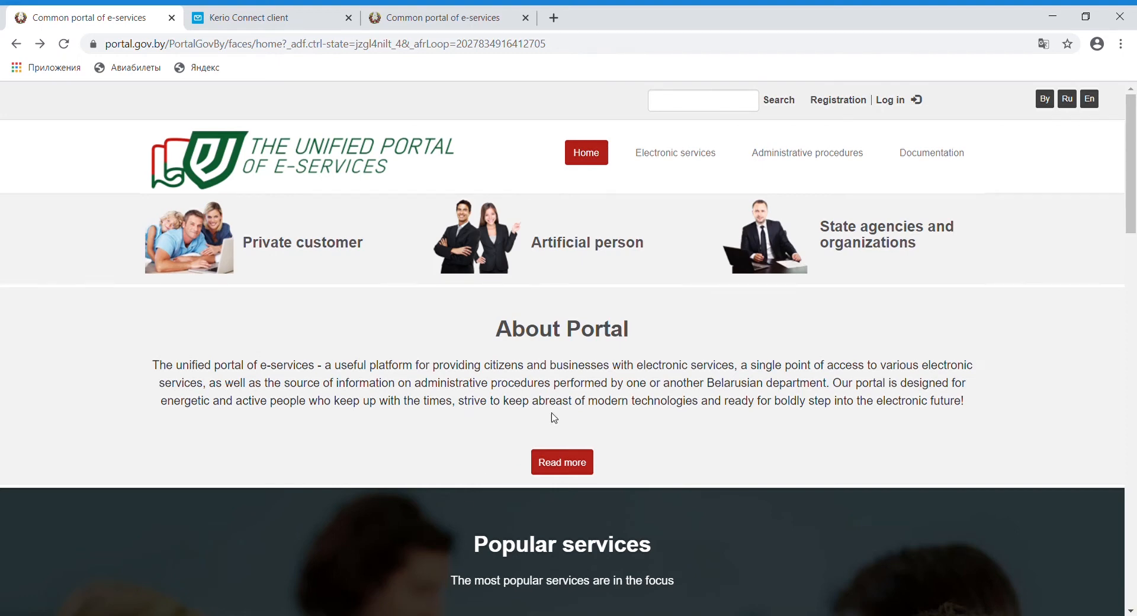
mouse_move(837, 99)
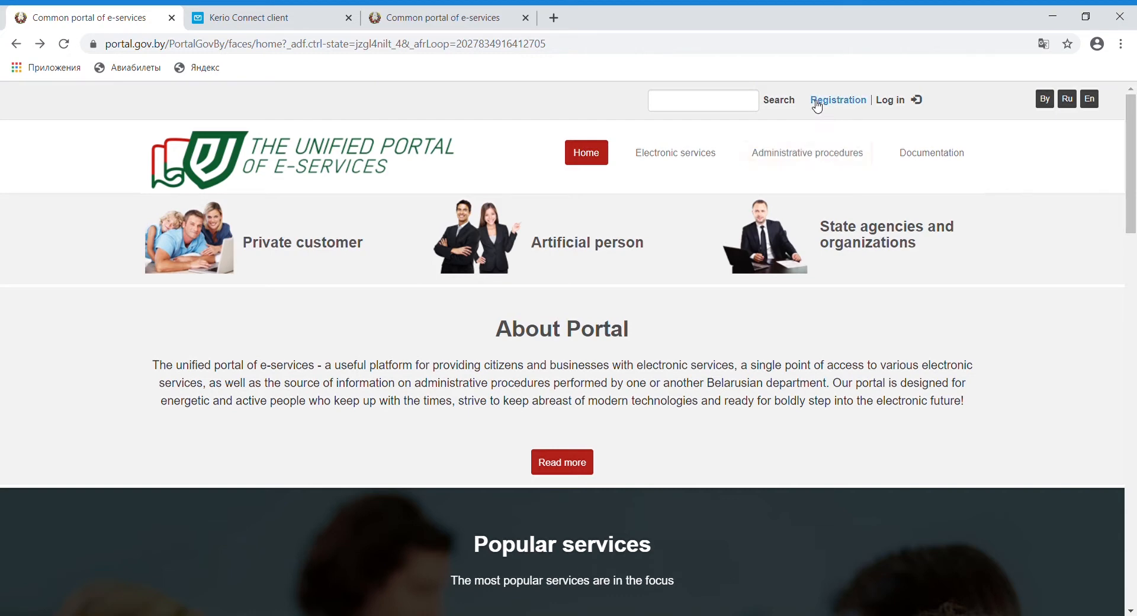
mouse_move(839, 108)
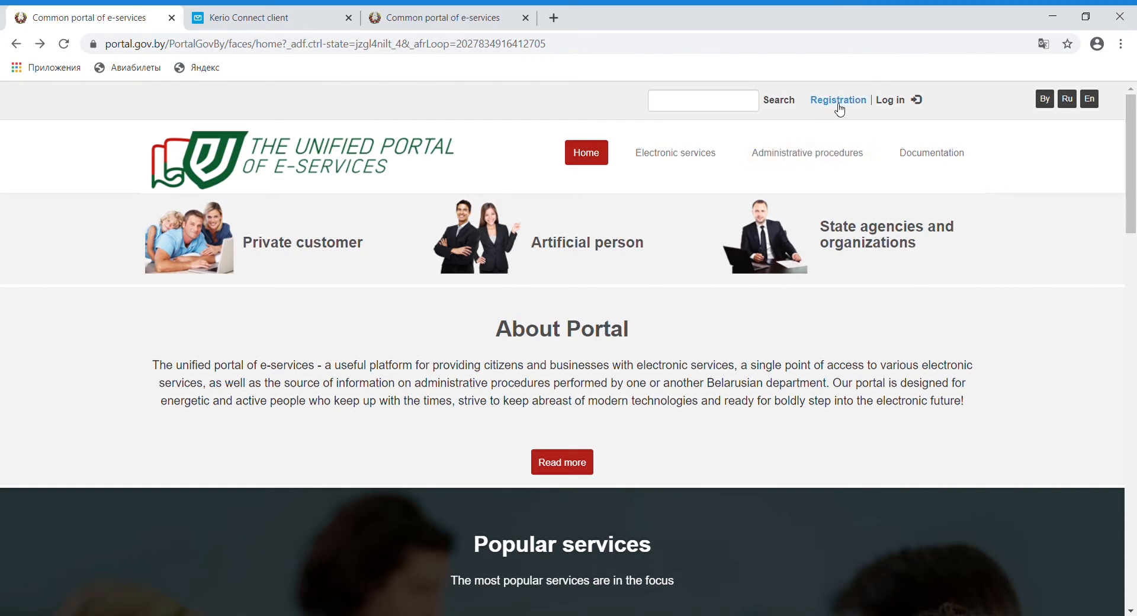
Go to the new-user registration page from the portal home page header.
click(837, 100)
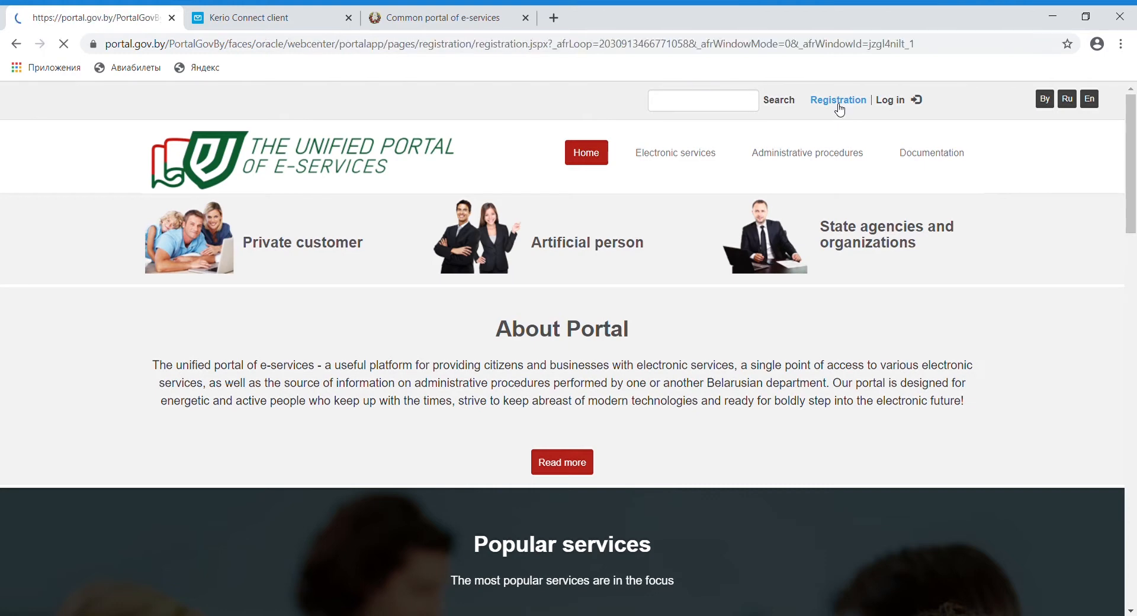
click(837, 99)
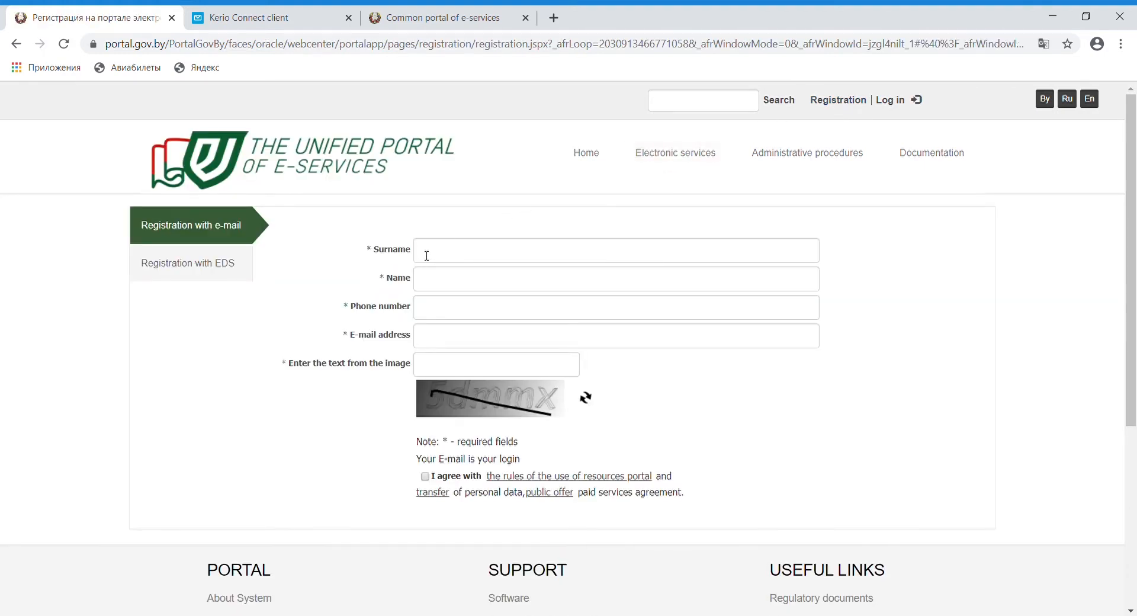
text(Testikov)
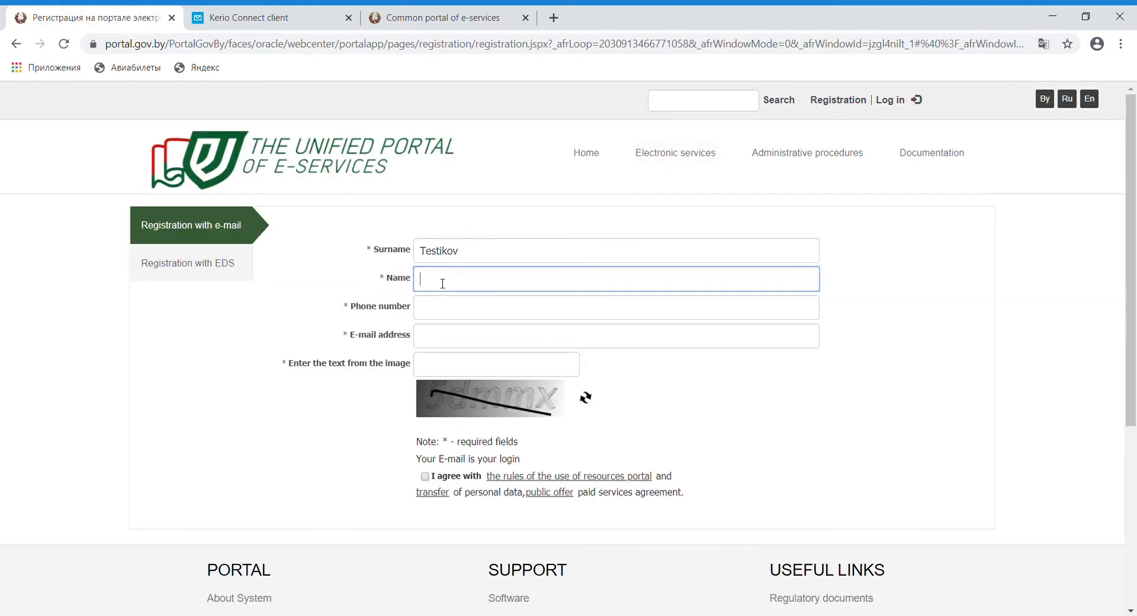
text(Testik)
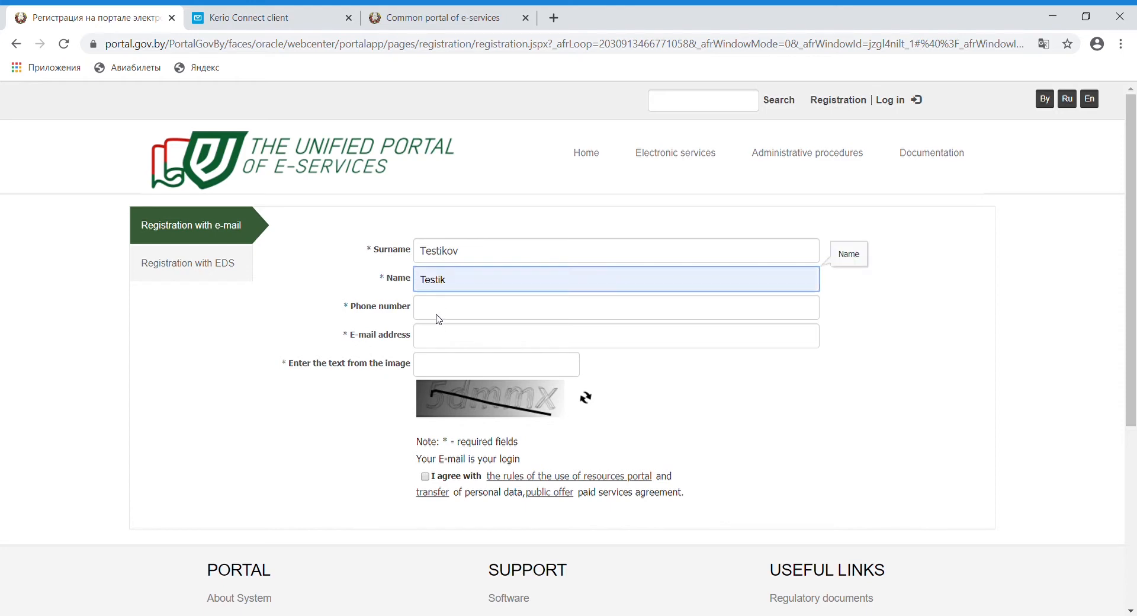
click(616, 307)
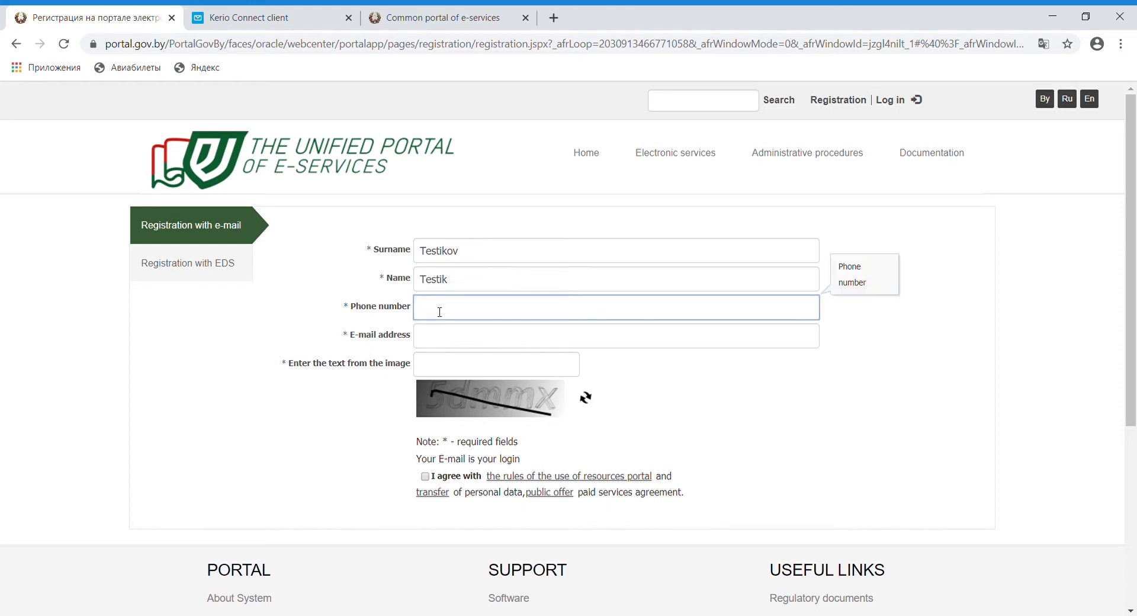
text(+375295555555)
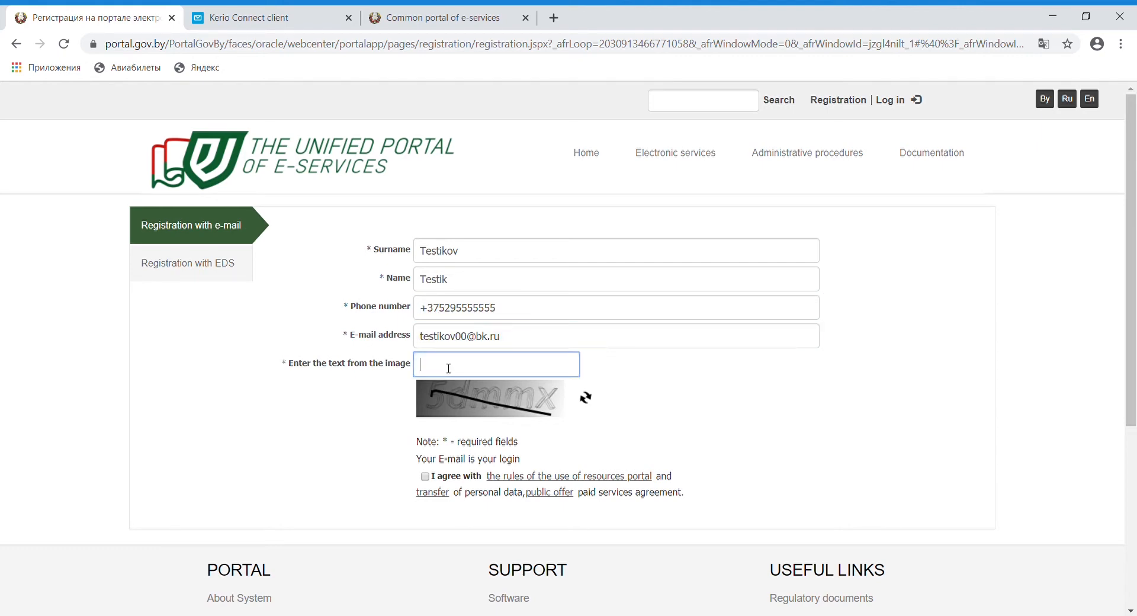
text(5dmmx)
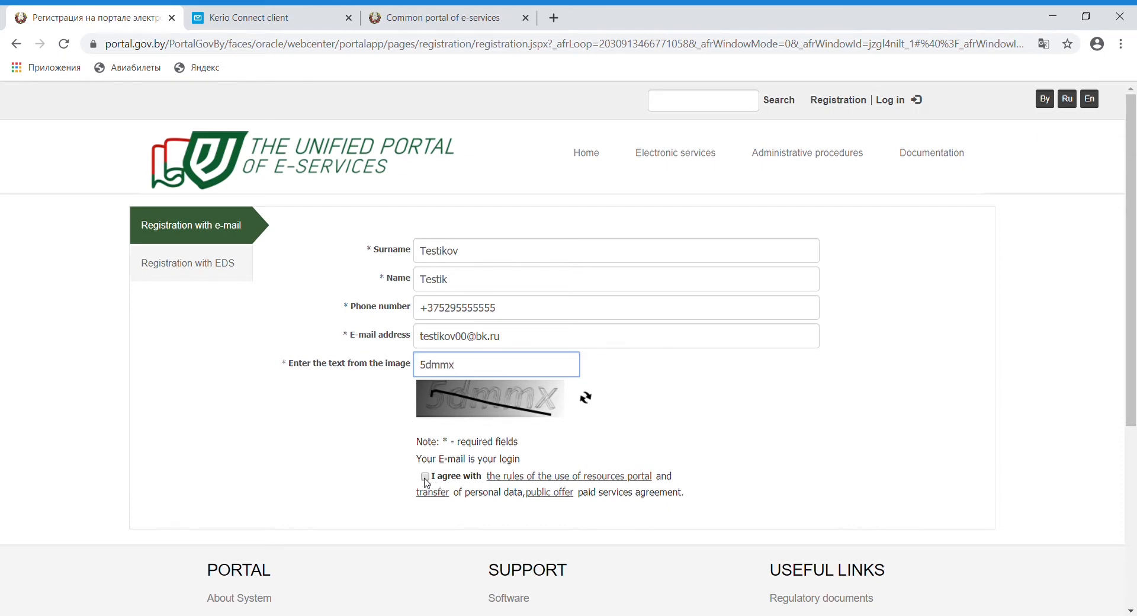
click(424, 476)
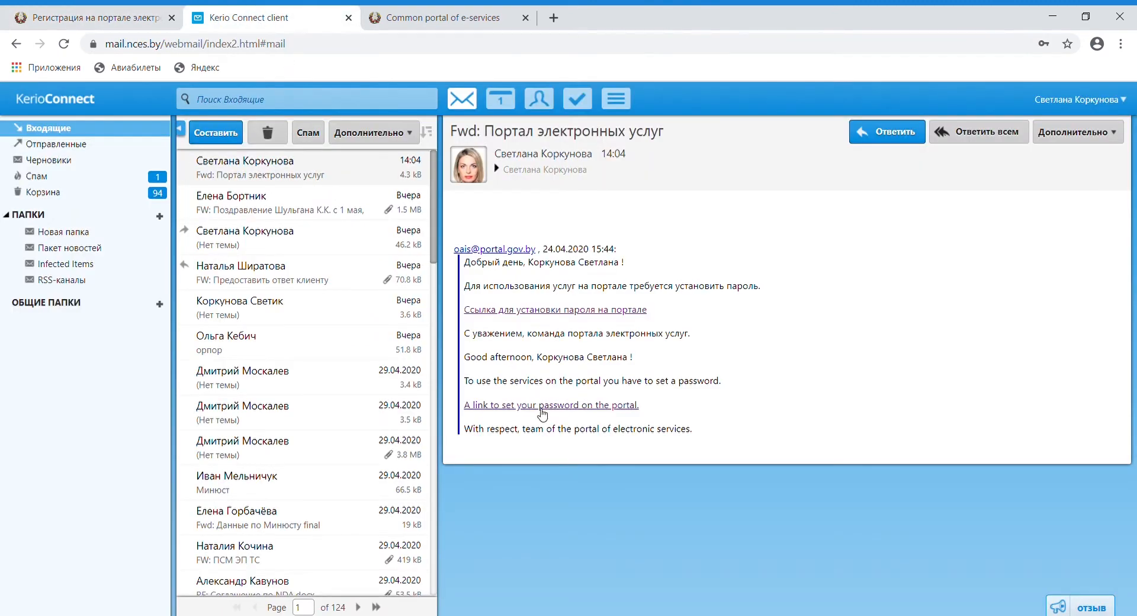
click(550, 404)
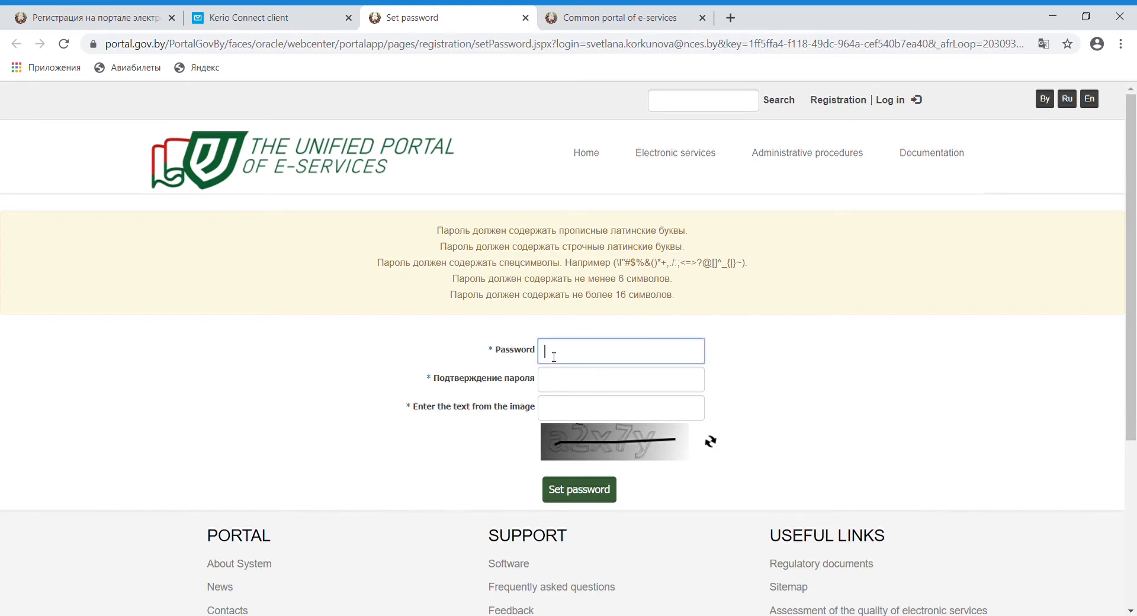
Set the account password, confirming it and entering captcha a27y.
text(password)
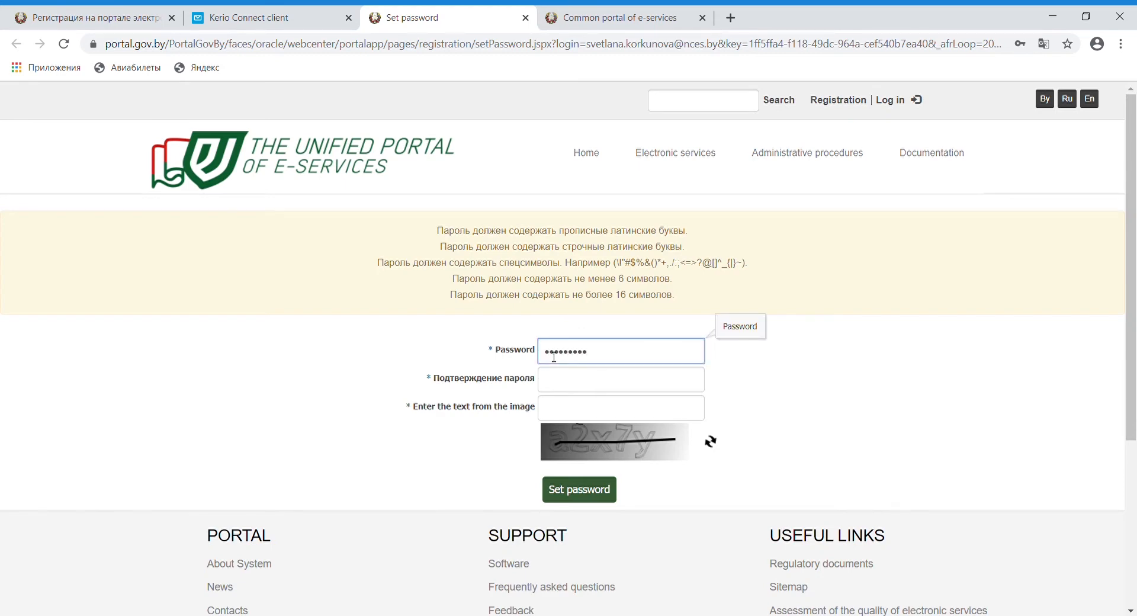
text(••••••)
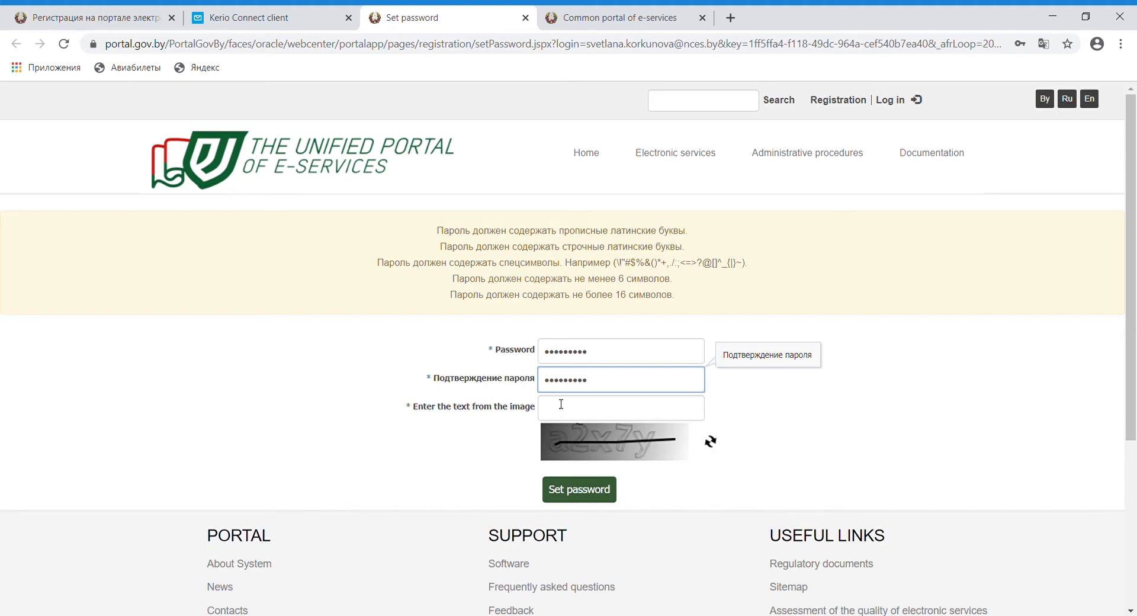
click(620, 407)
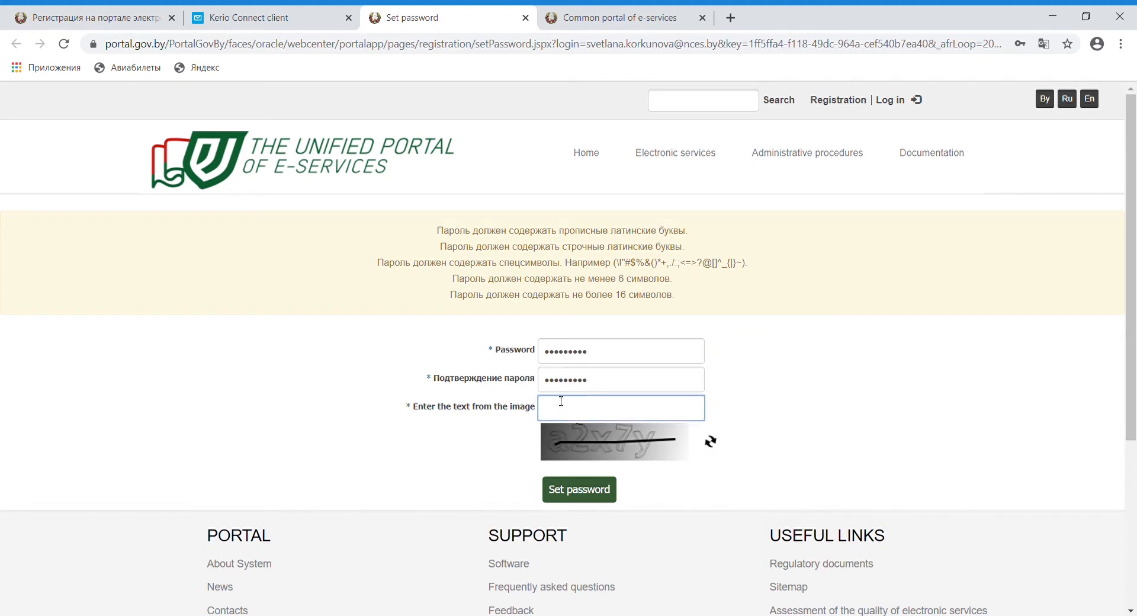
text(a2)
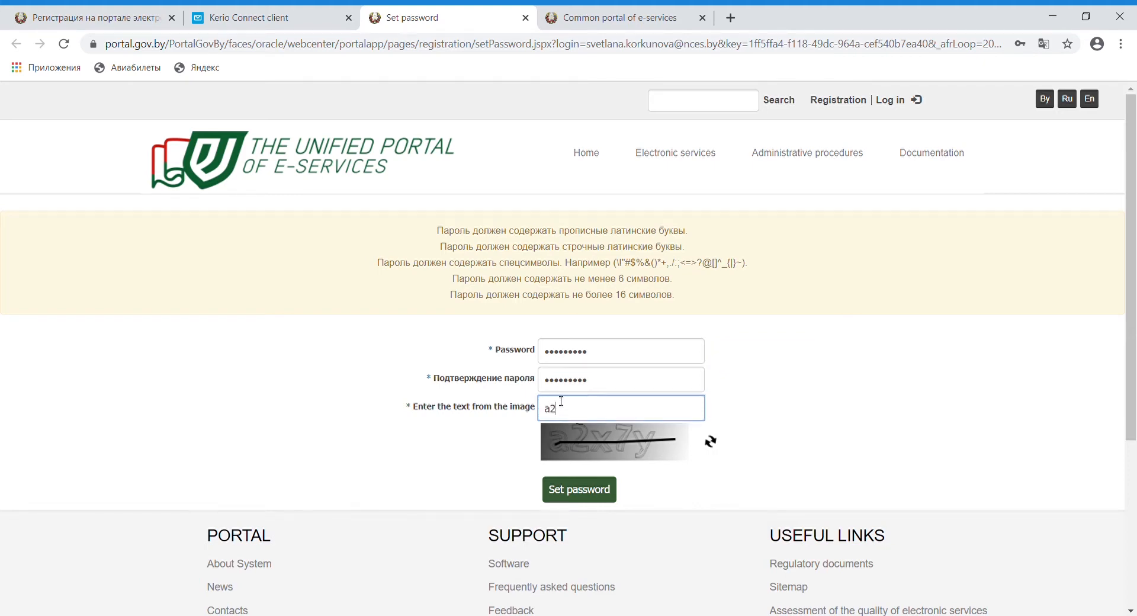
text(7)
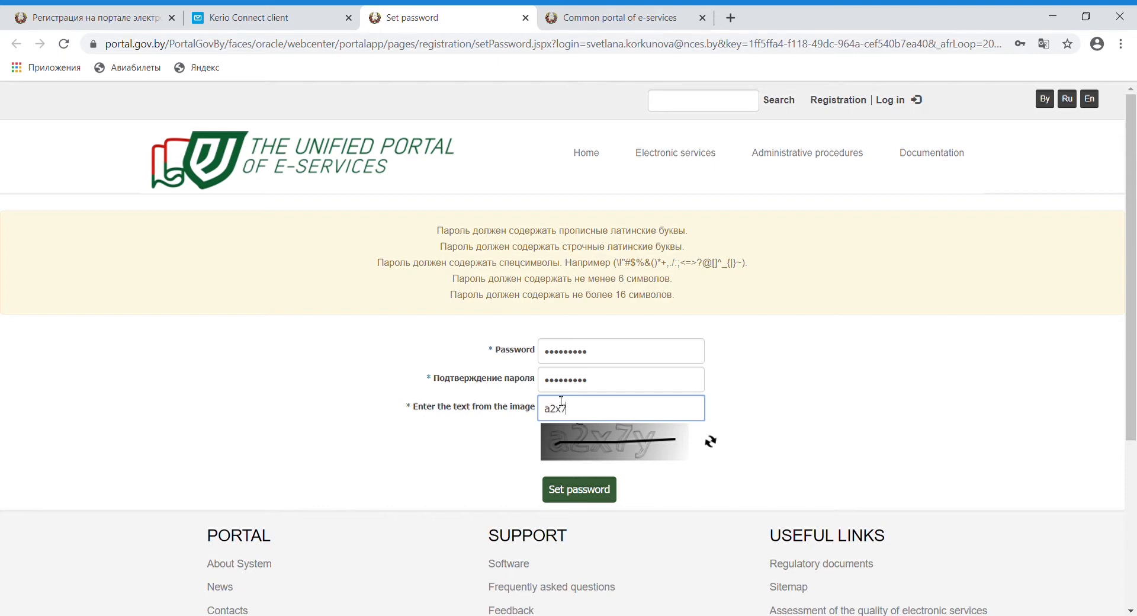
text(y)
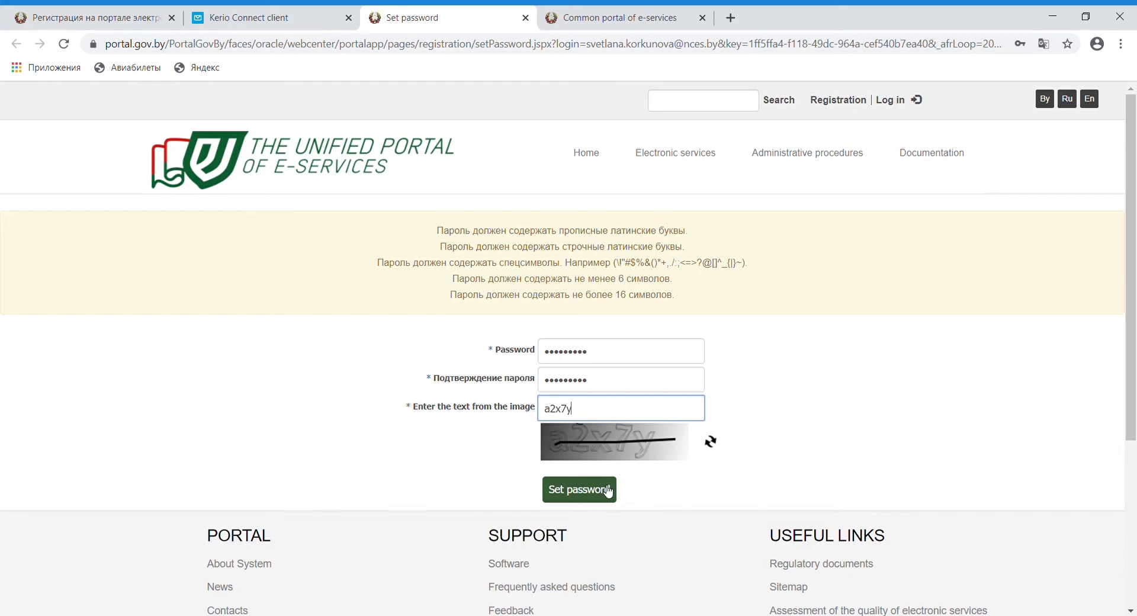
click(578, 489)
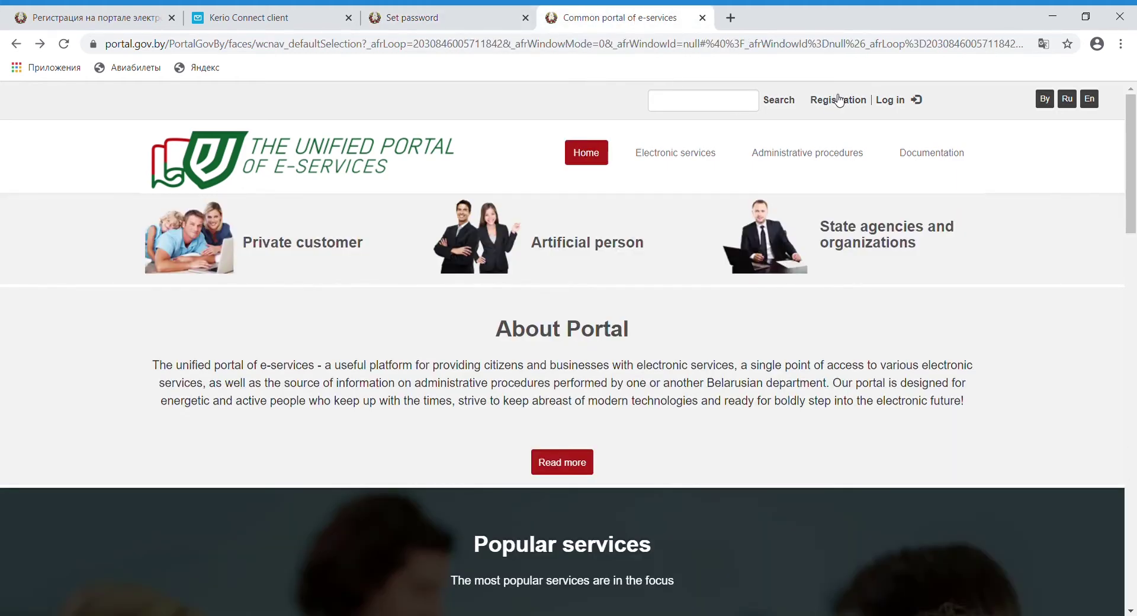
click(889, 100)
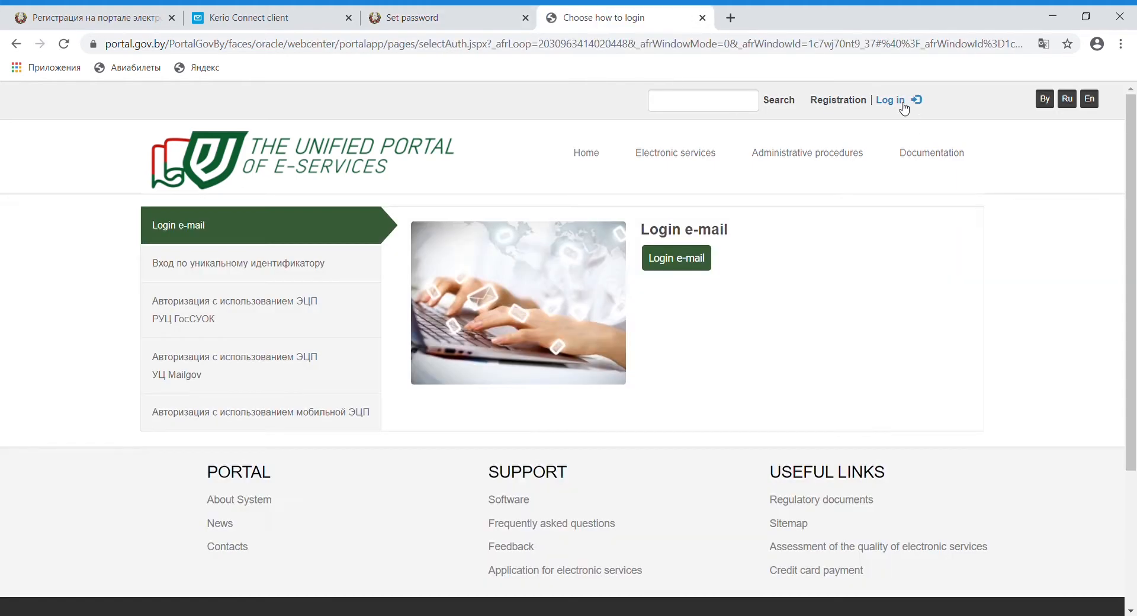
click(675, 257)
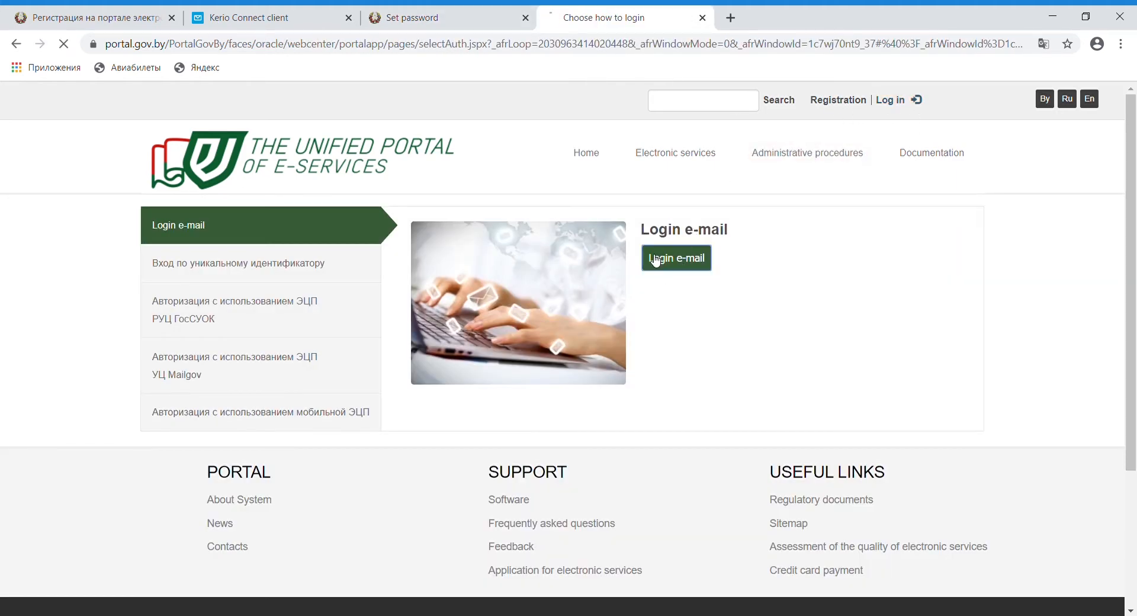
click(674, 258)
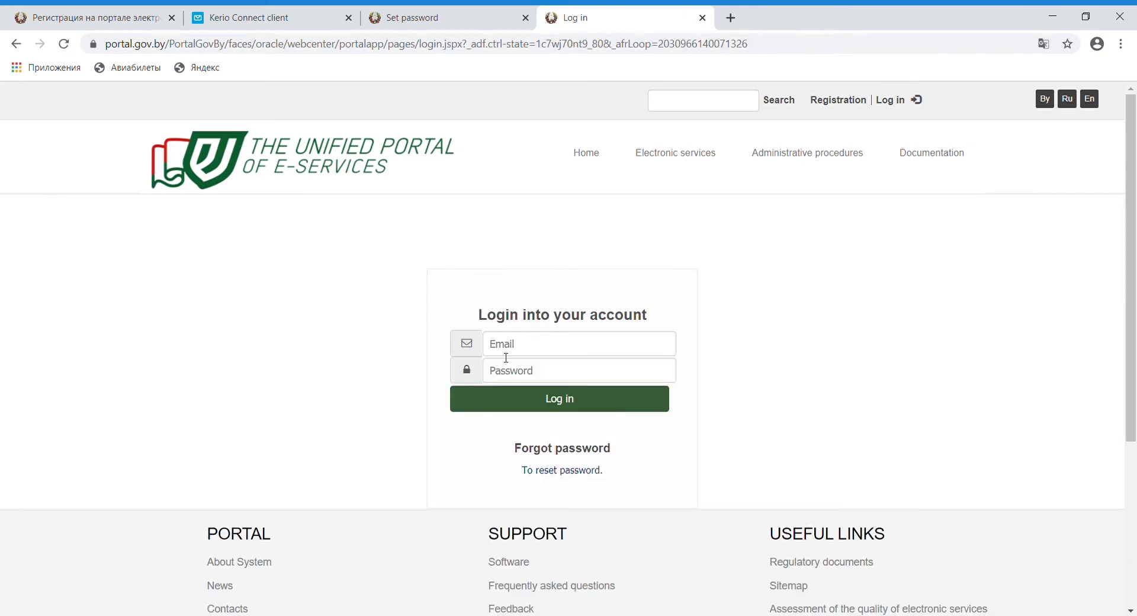
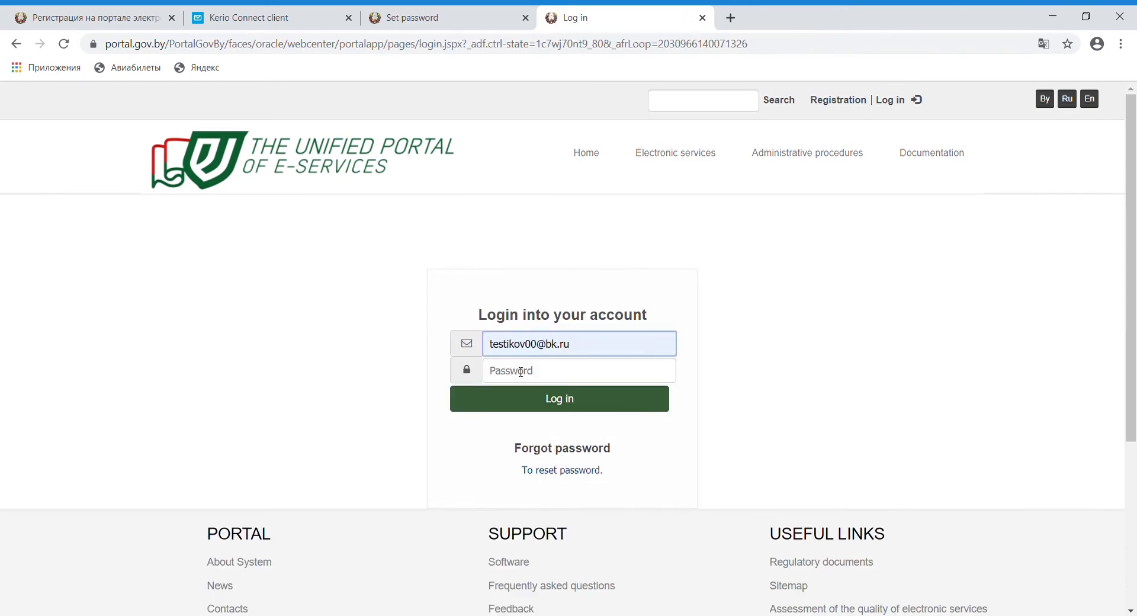
click(578, 371)
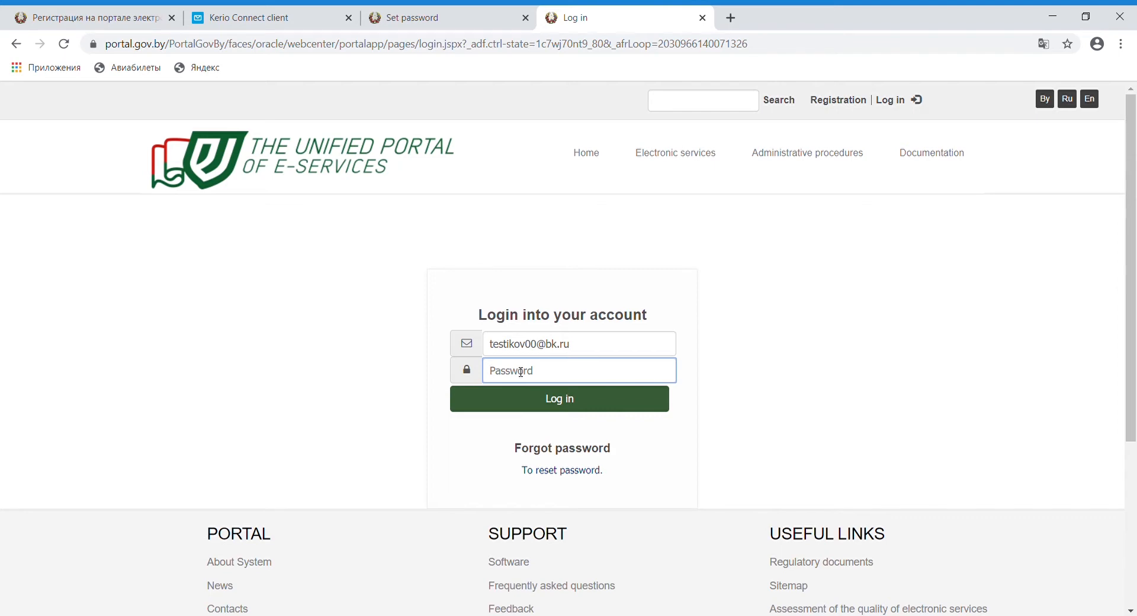
text(password)
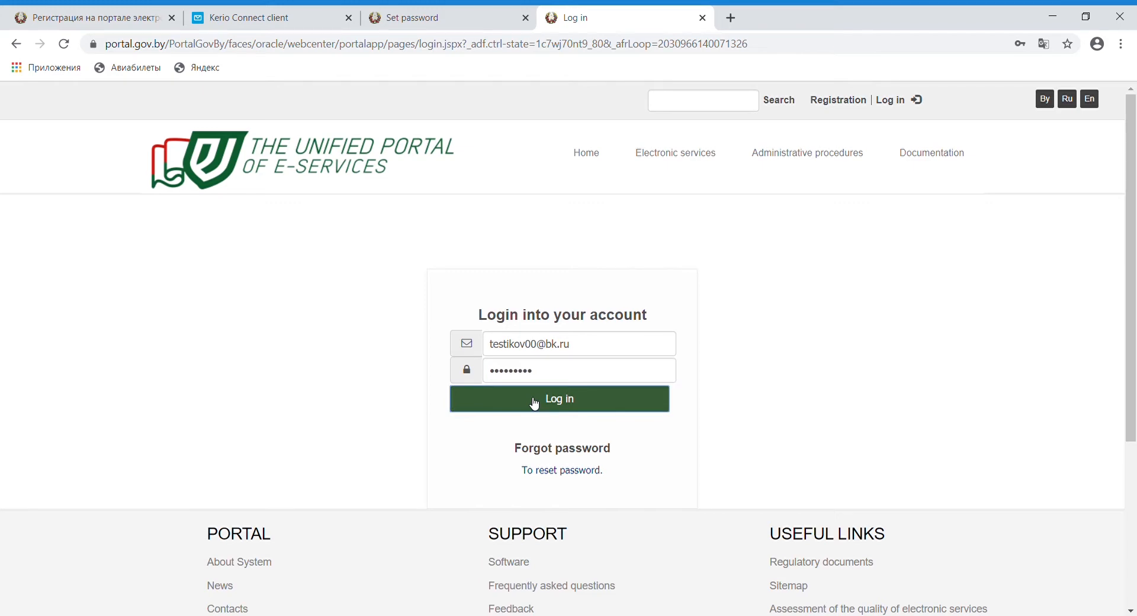
click(559, 398)
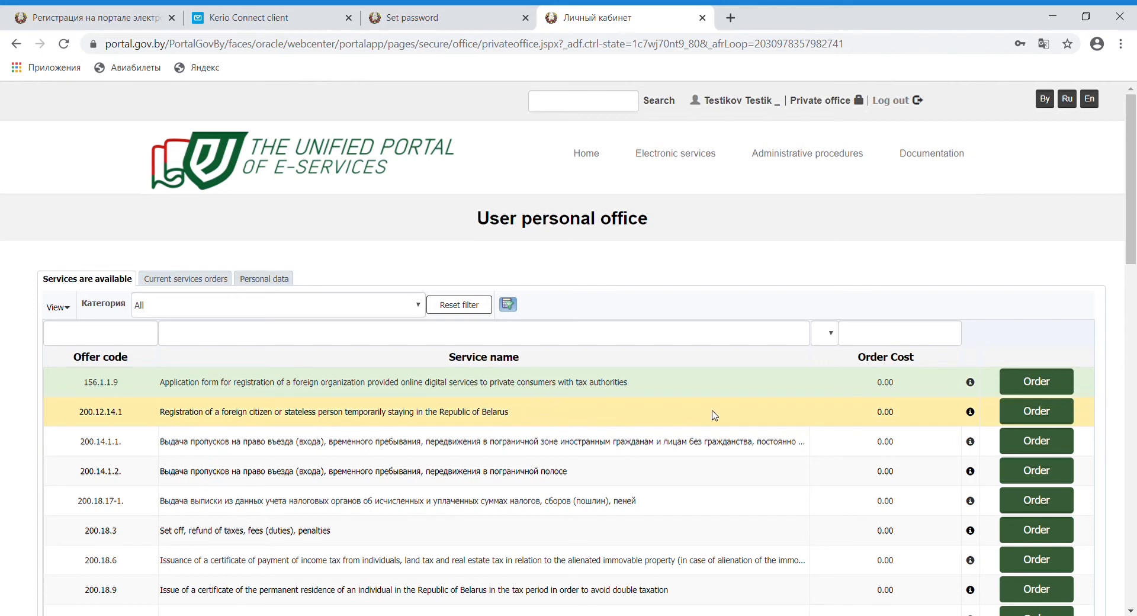
mouse_move(1060, 416)
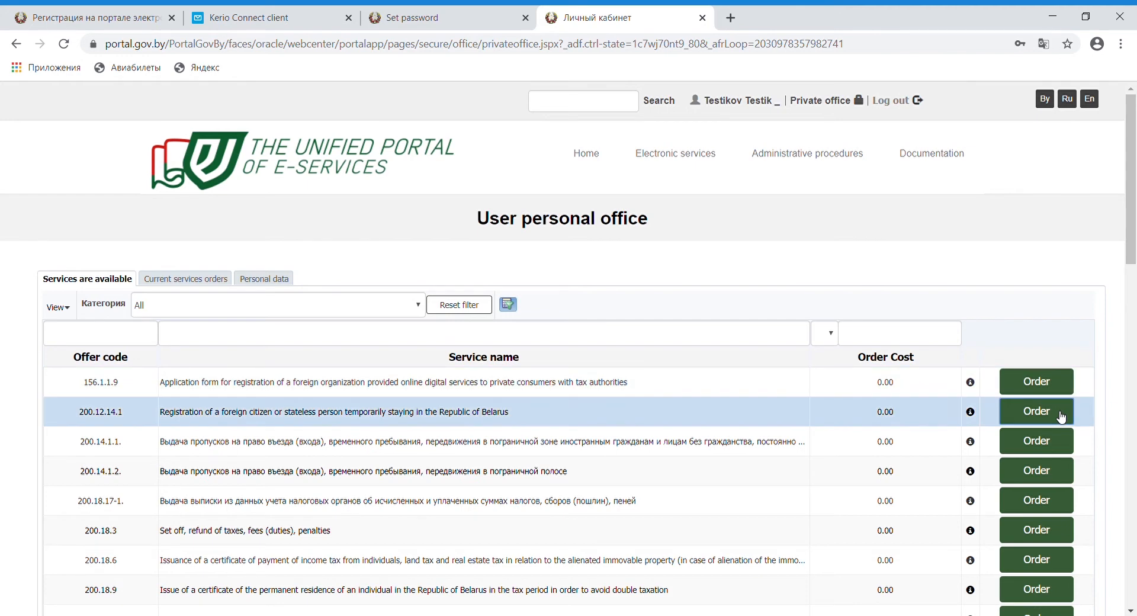
Order service 200.12.14.1 from the personal office services list.
click(1035, 410)
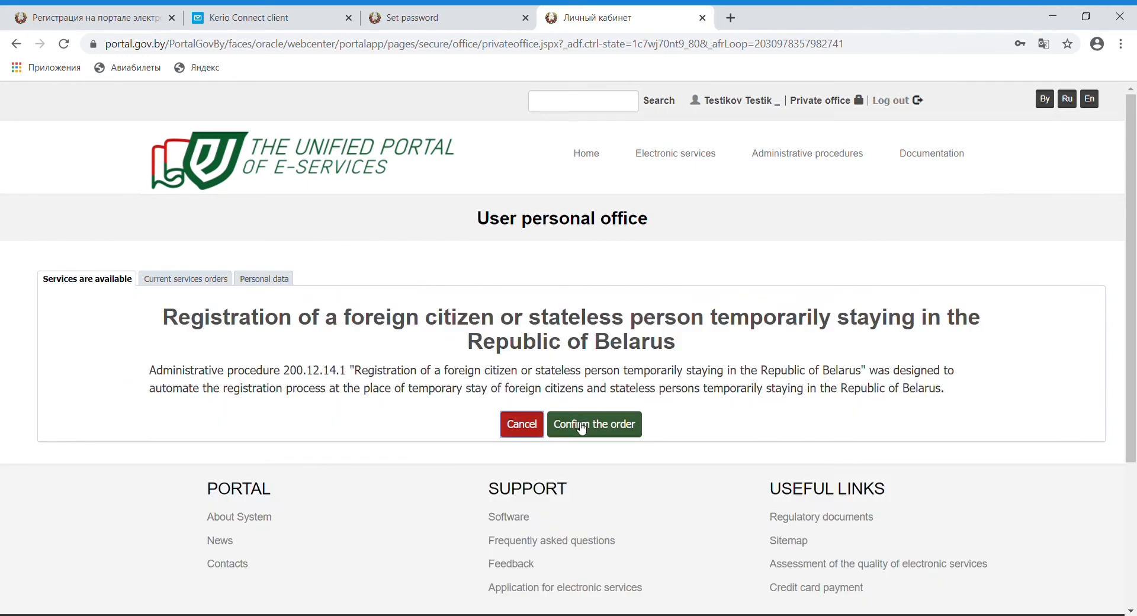
Confirm the service order and proceed past the legal notice to the application.
click(594, 423)
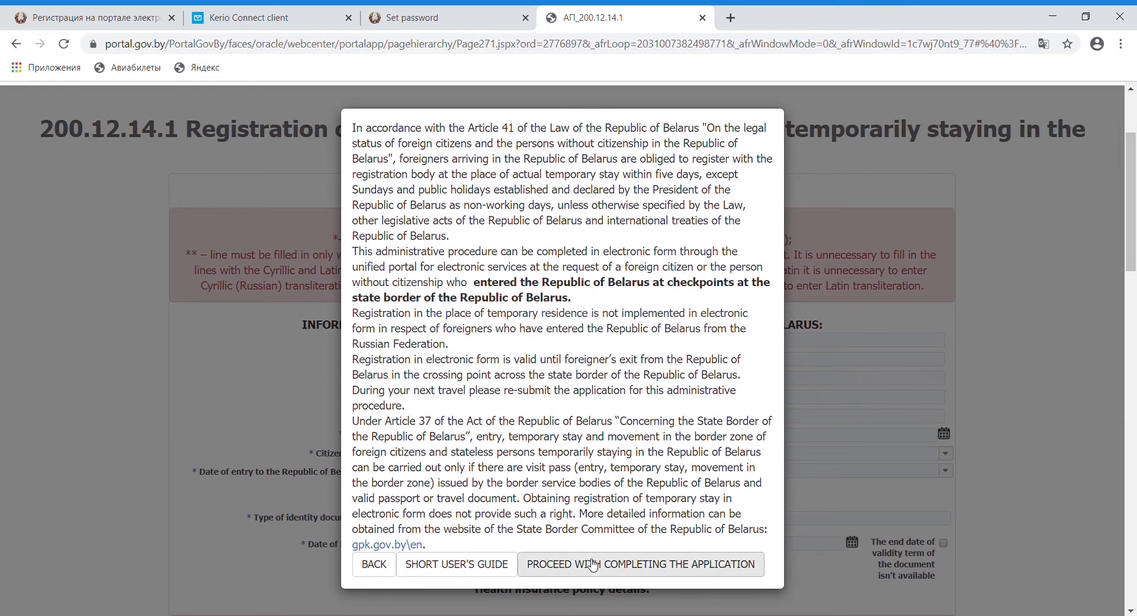
click(640, 563)
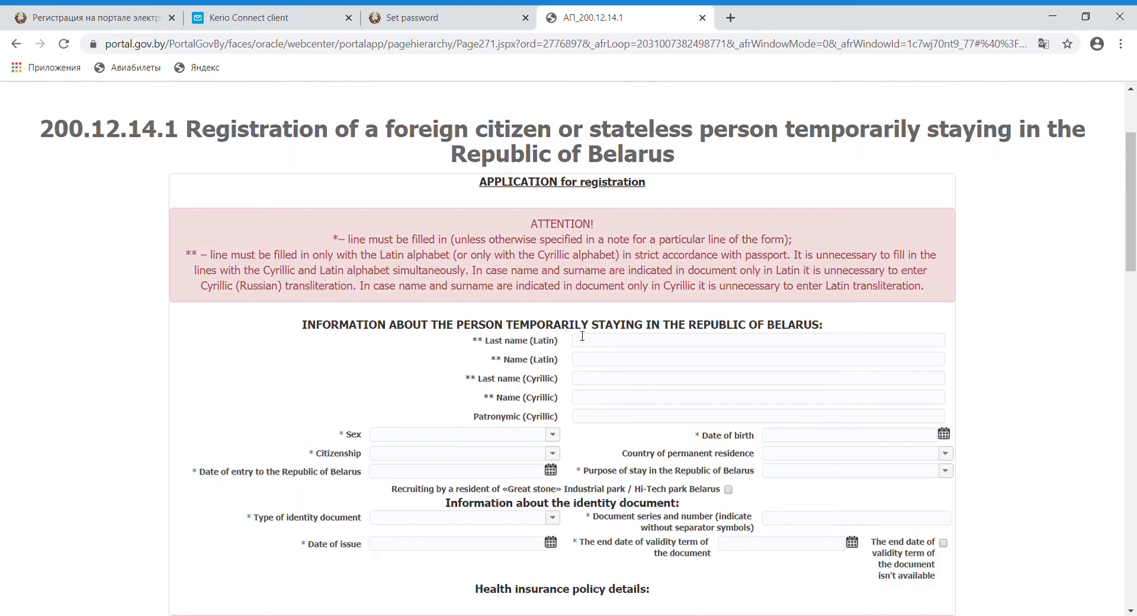
Enter Latin surname Testikov and name Testik, sex Male, citizenship Australia.
text(Testikov)
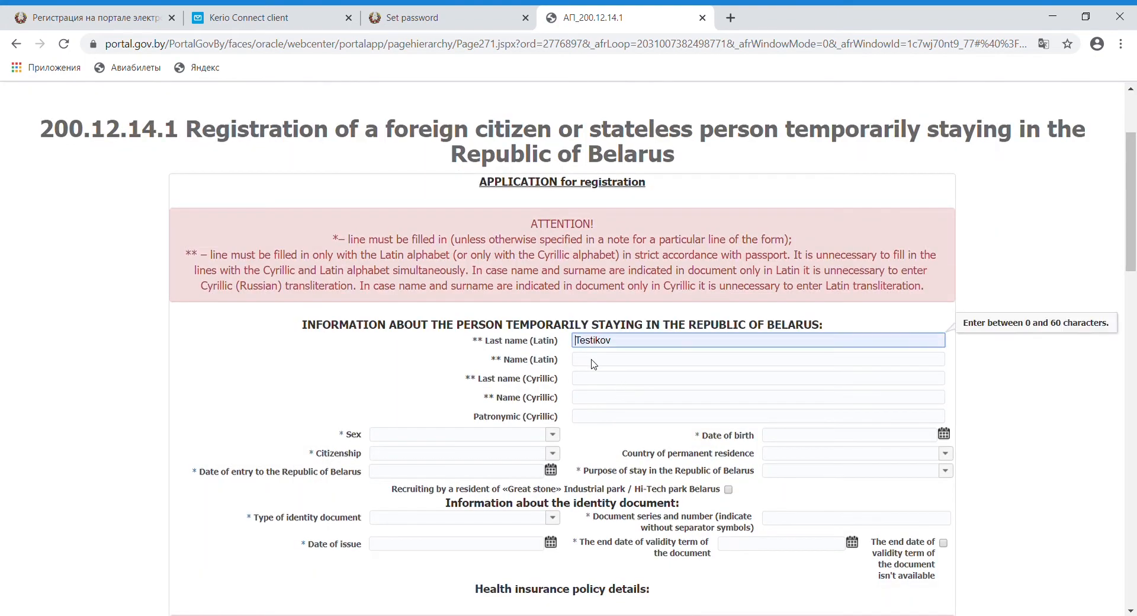
click(757, 358)
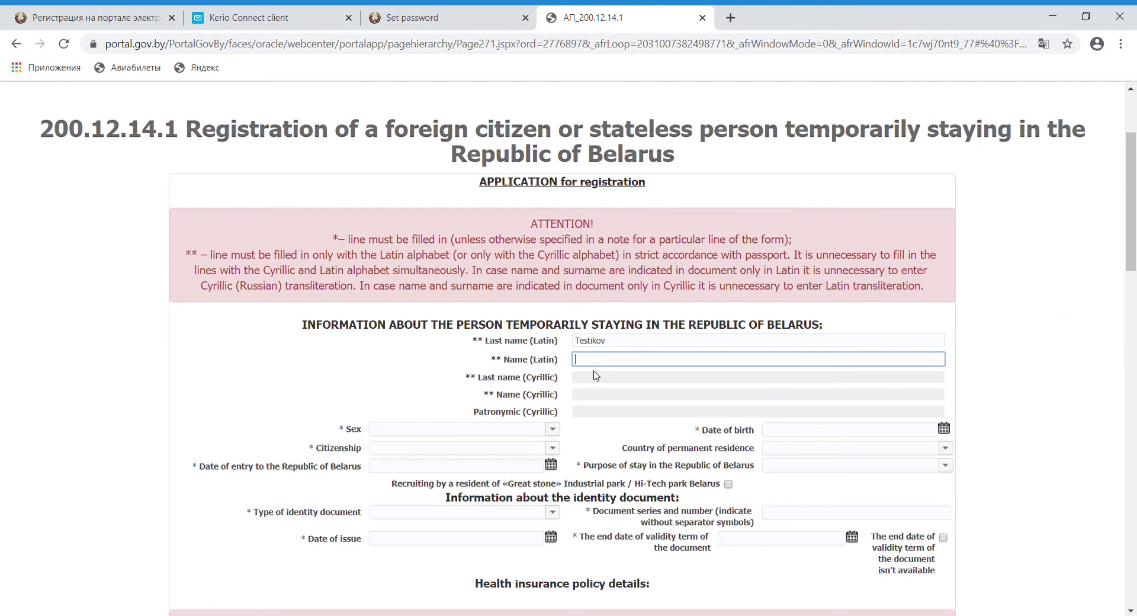
text(Testik)
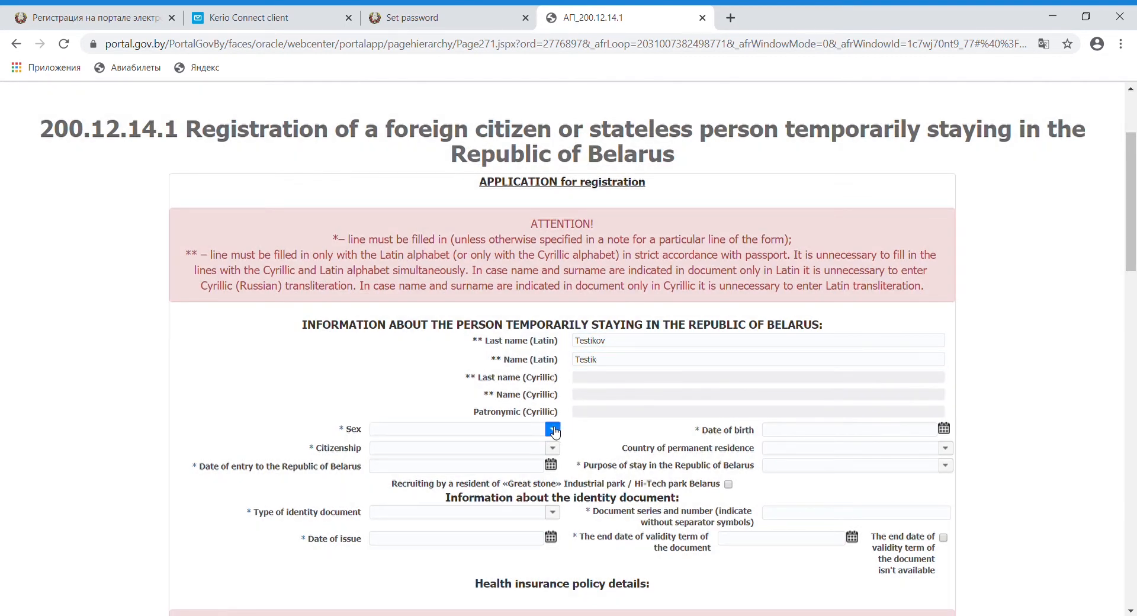
click(552, 428)
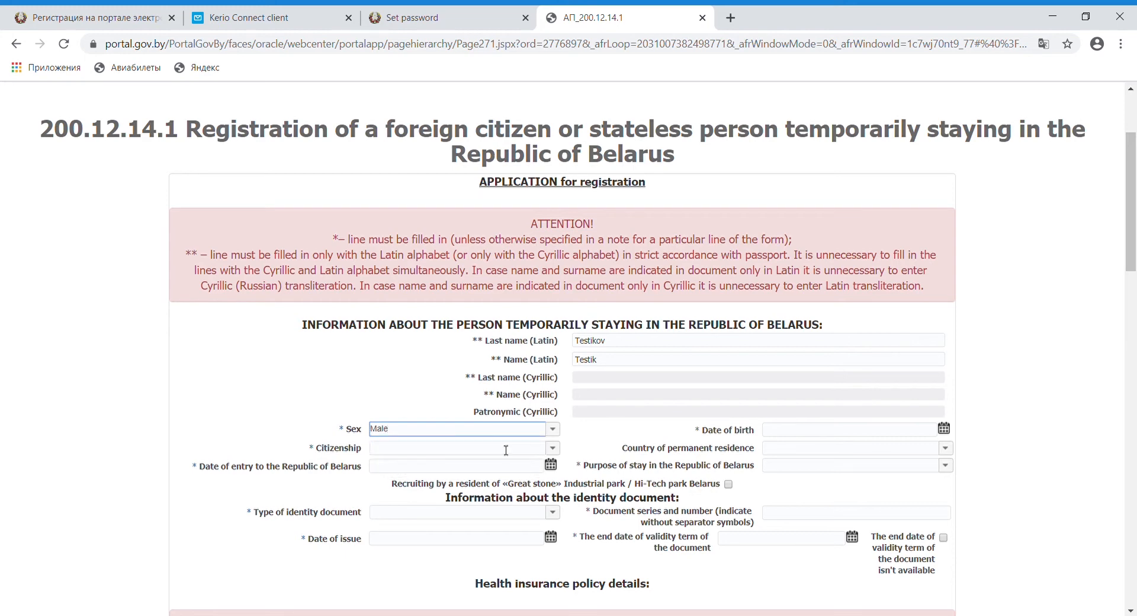
click(461, 447)
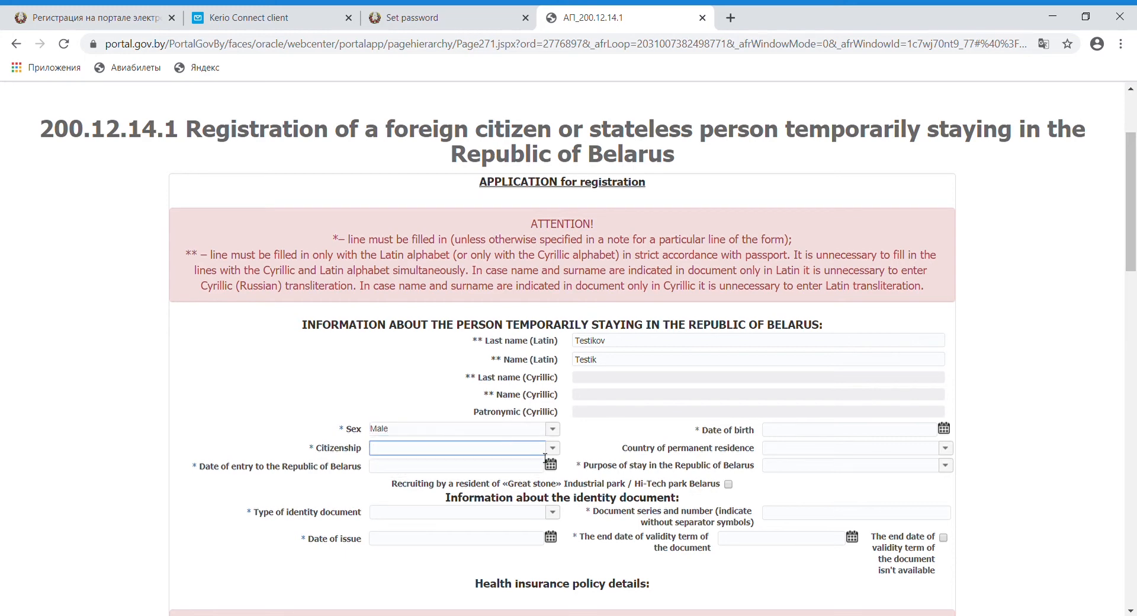
click(552, 447)
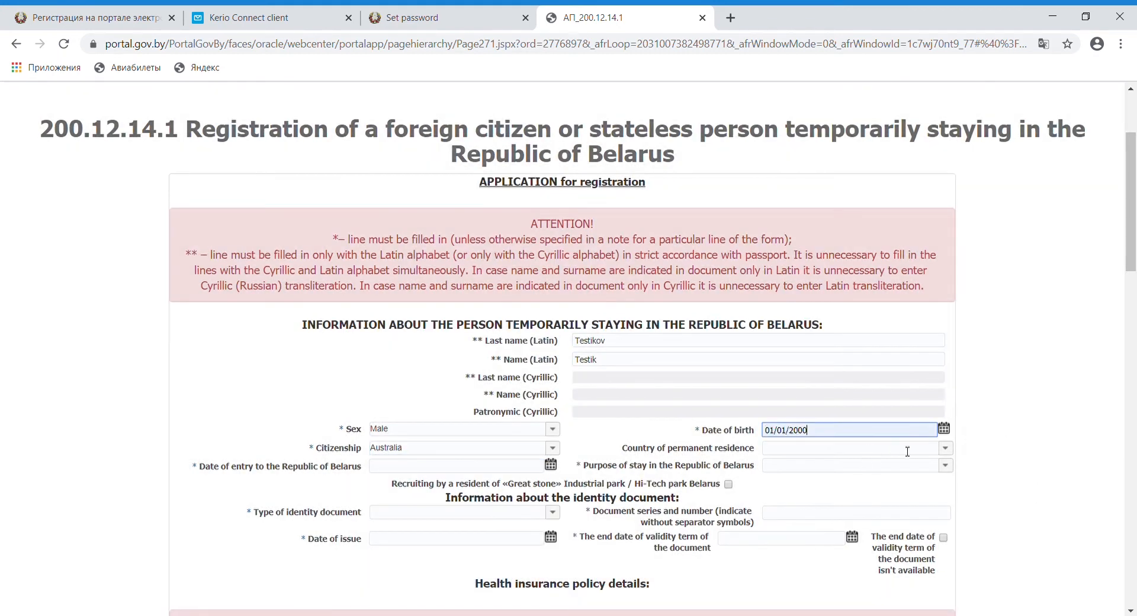
Set permanent residence country to Austria and purpose of stay to Tourism.
click(944, 447)
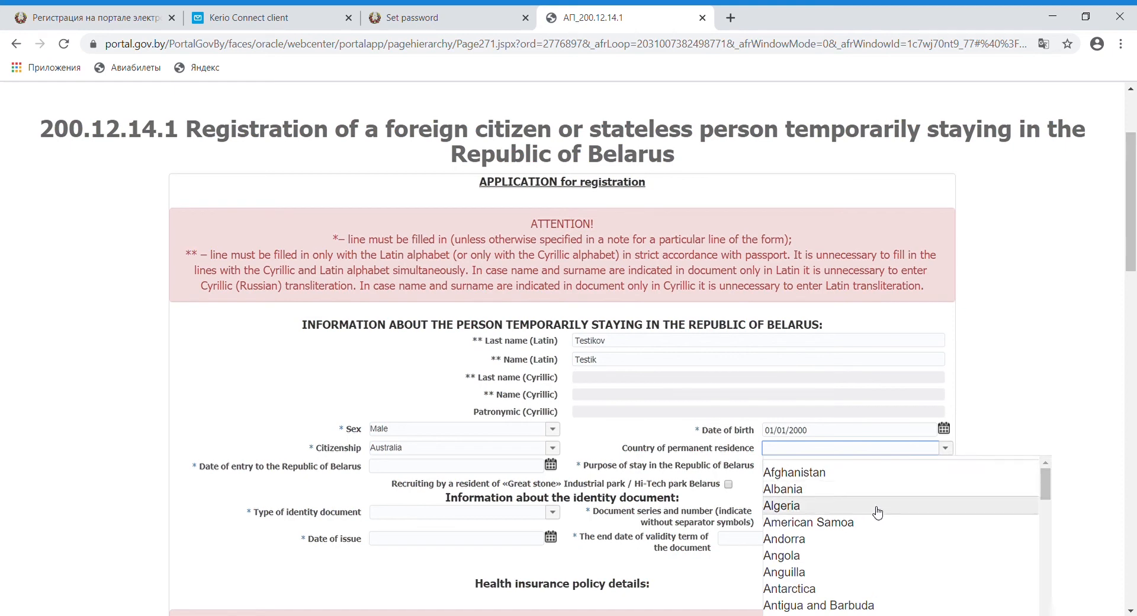
scroll(down, 3)
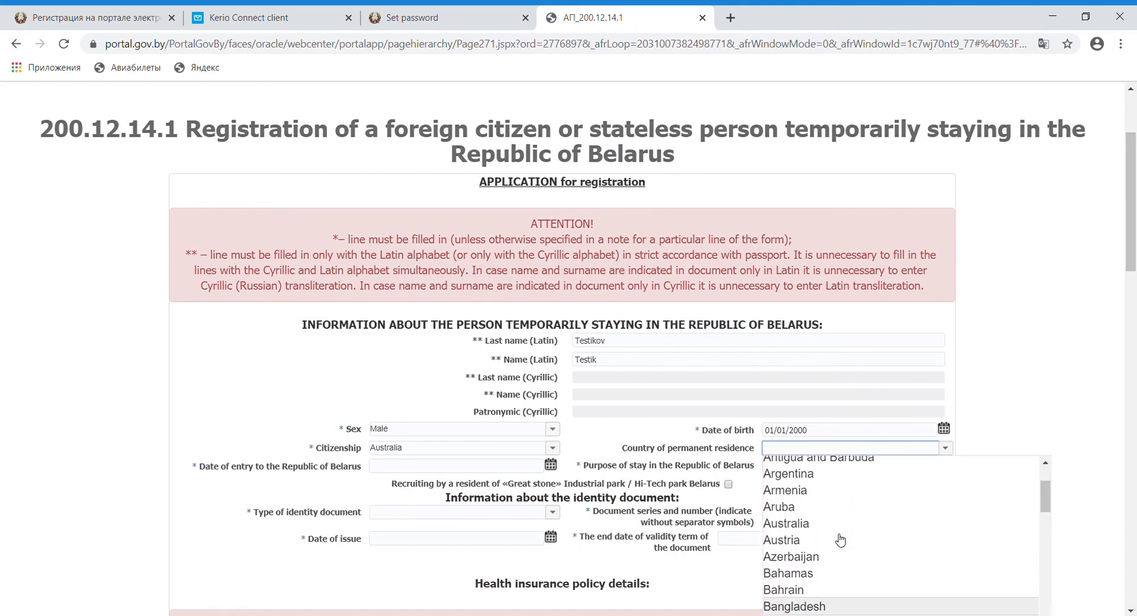
click(782, 539)
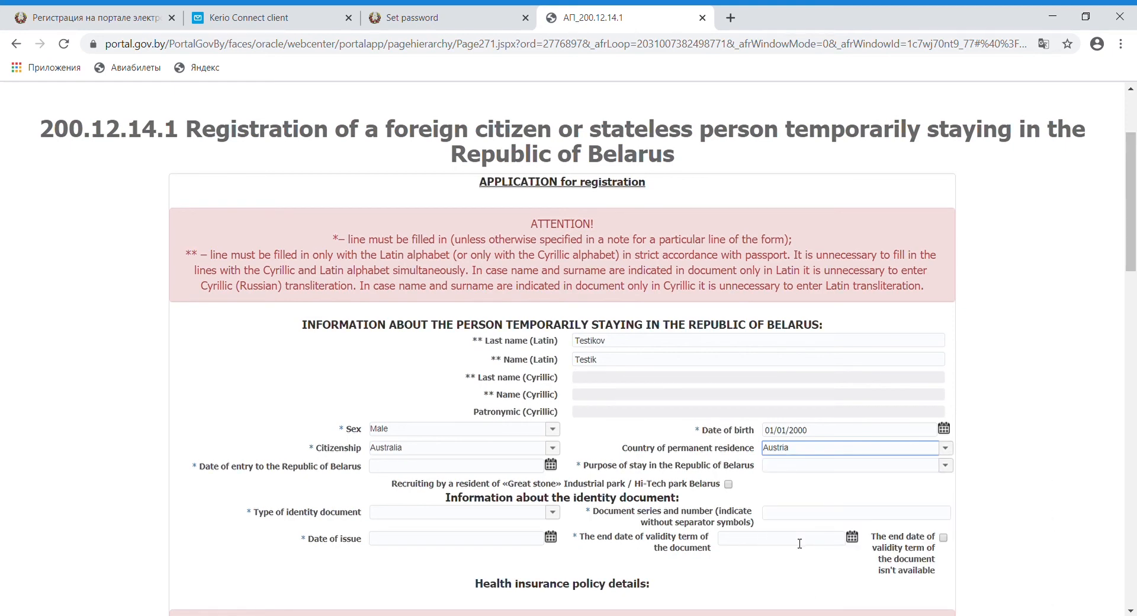
click(945, 465)
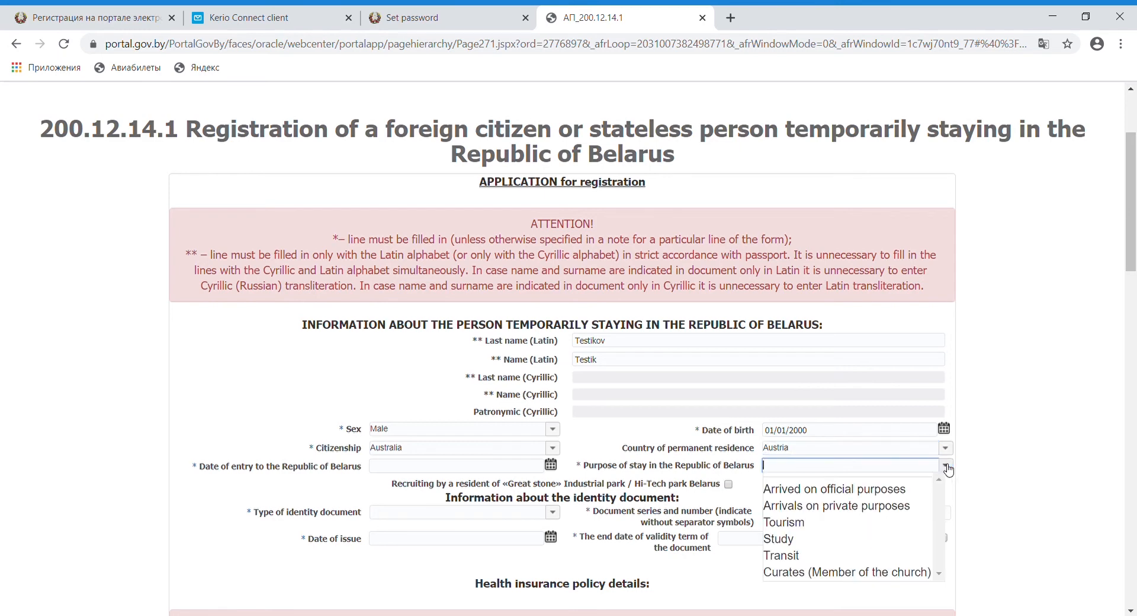
click(782, 521)
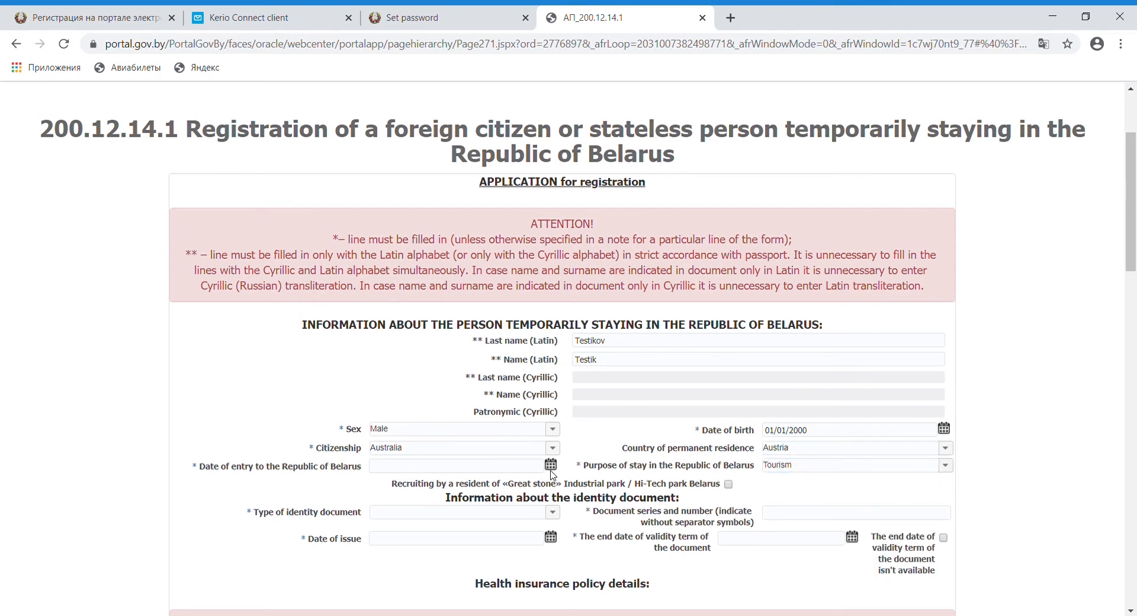
Set entry date 5/1/2020 and choose passport as the identity document.
click(549, 464)
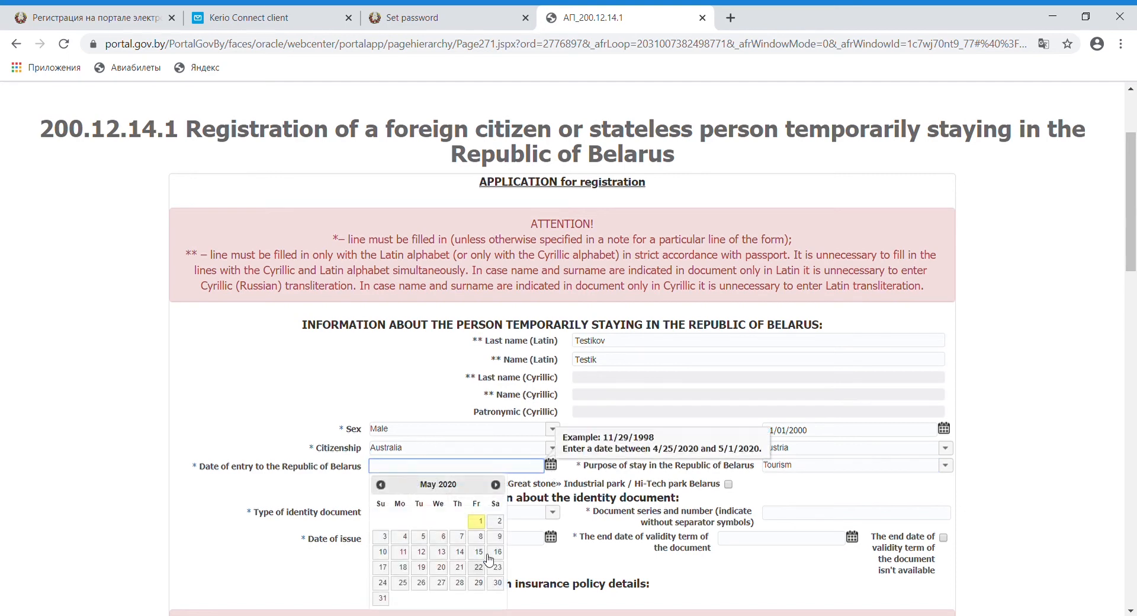
click(478, 521)
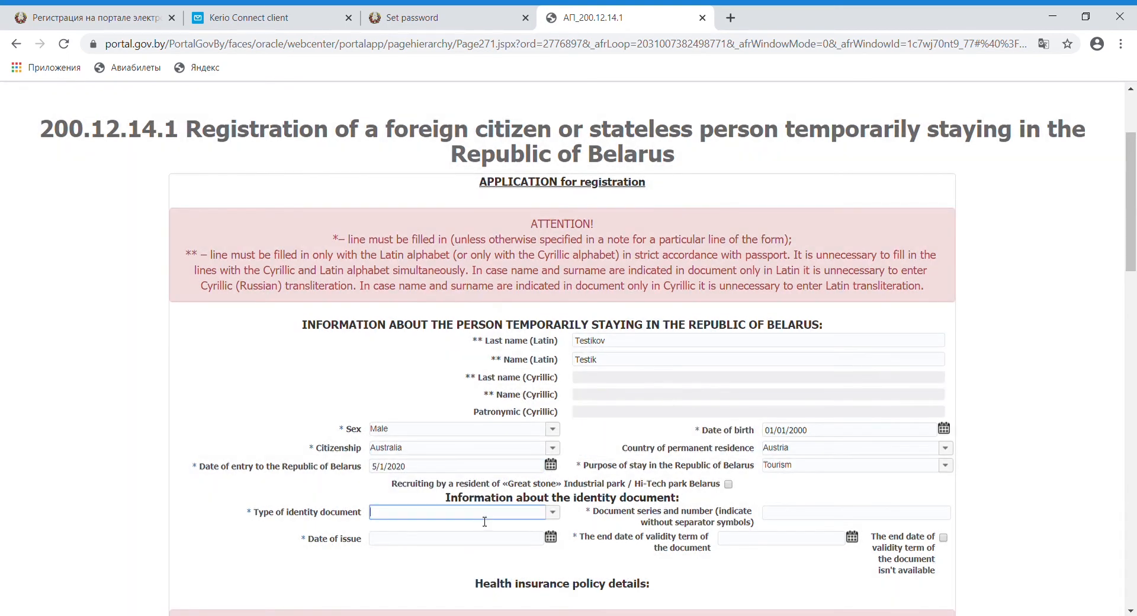
click(553, 512)
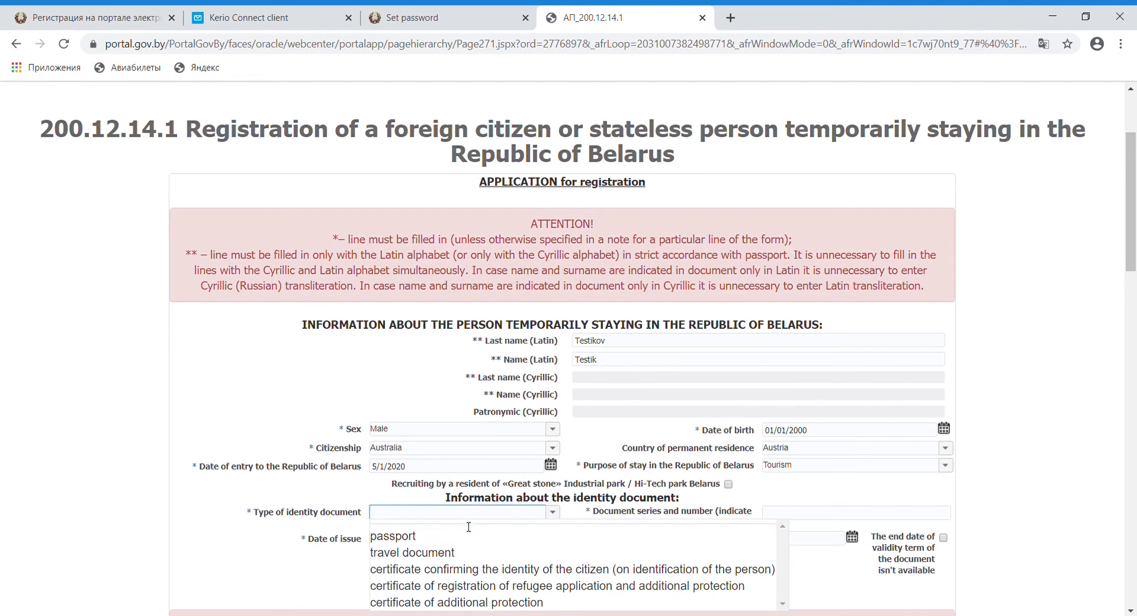
click(393, 536)
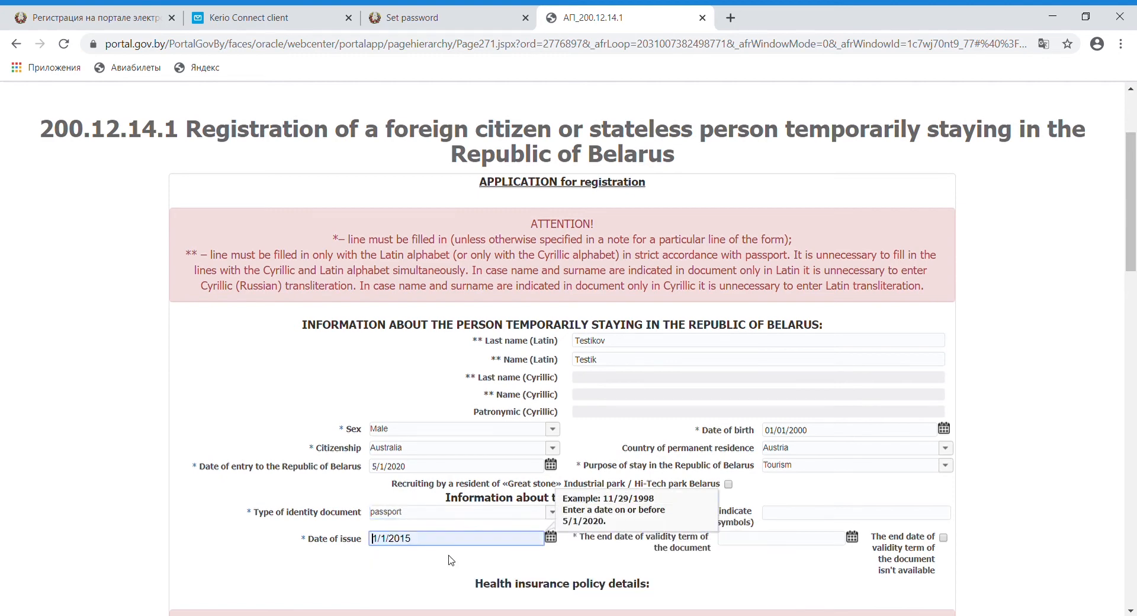
mouse_move(878, 516)
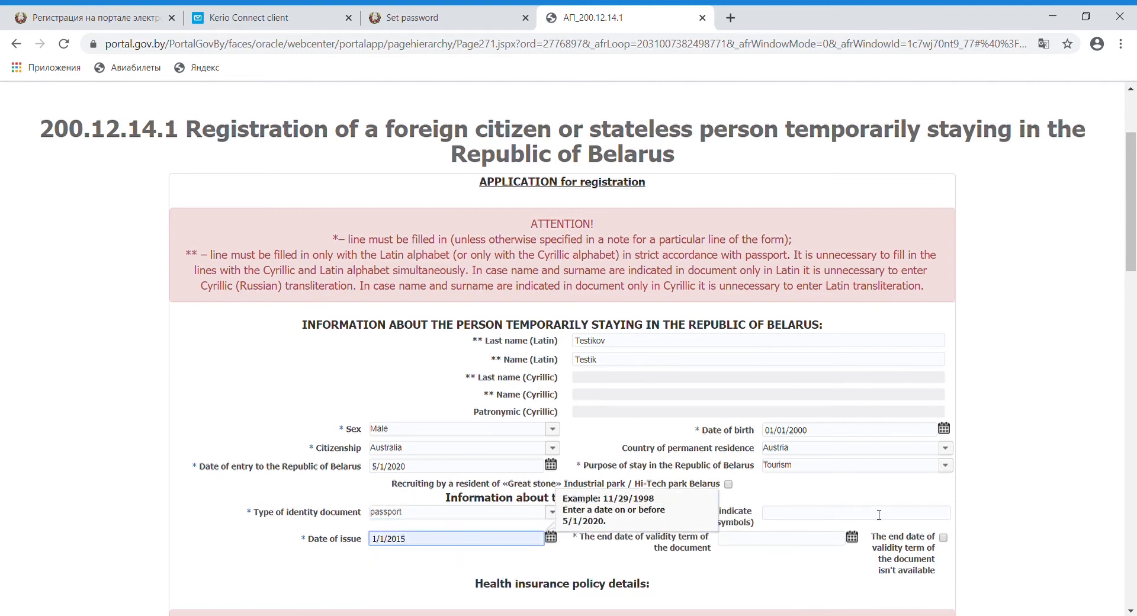
click(780, 538)
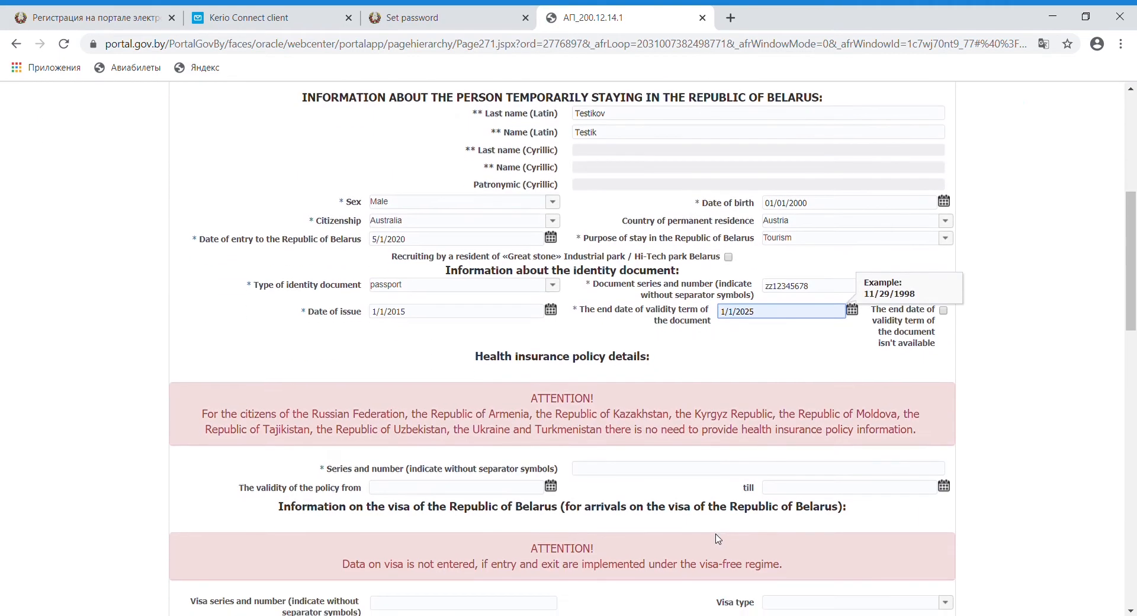
Enter passport zz12345678 valid to 1/1/2025 and insurance xx12345678, 1/1/2020–1/1/2021.
scroll(down, 3)
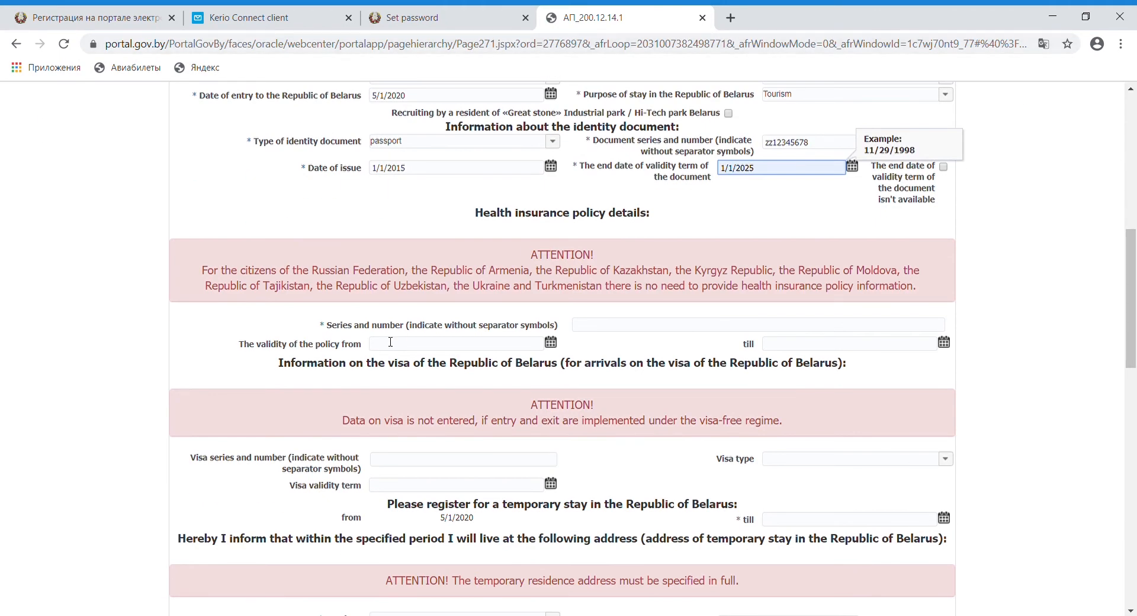
click(757, 324)
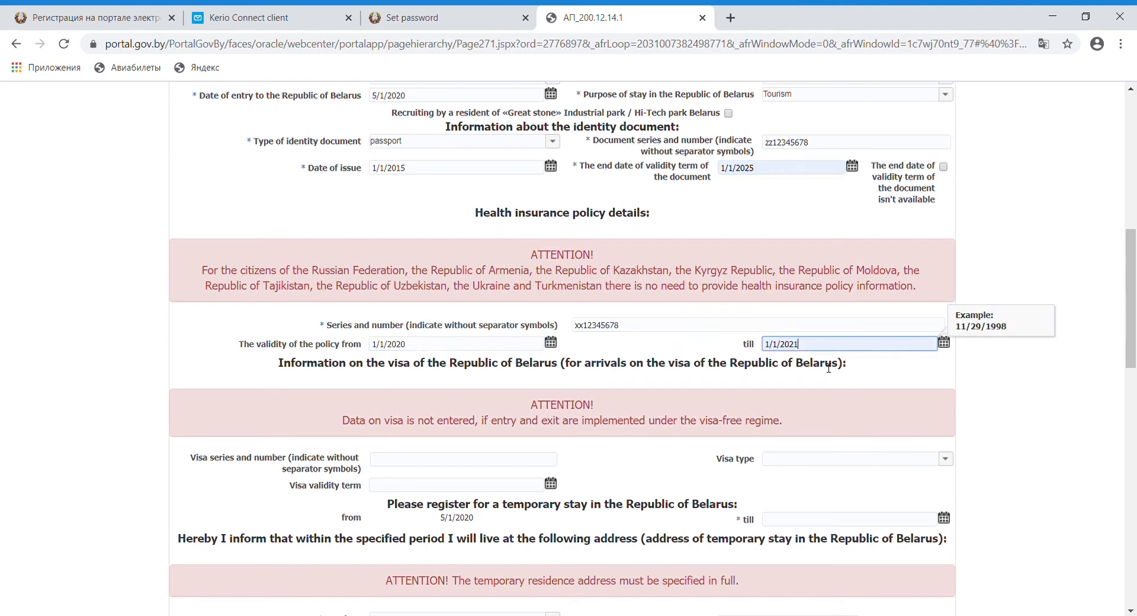
click(463, 458)
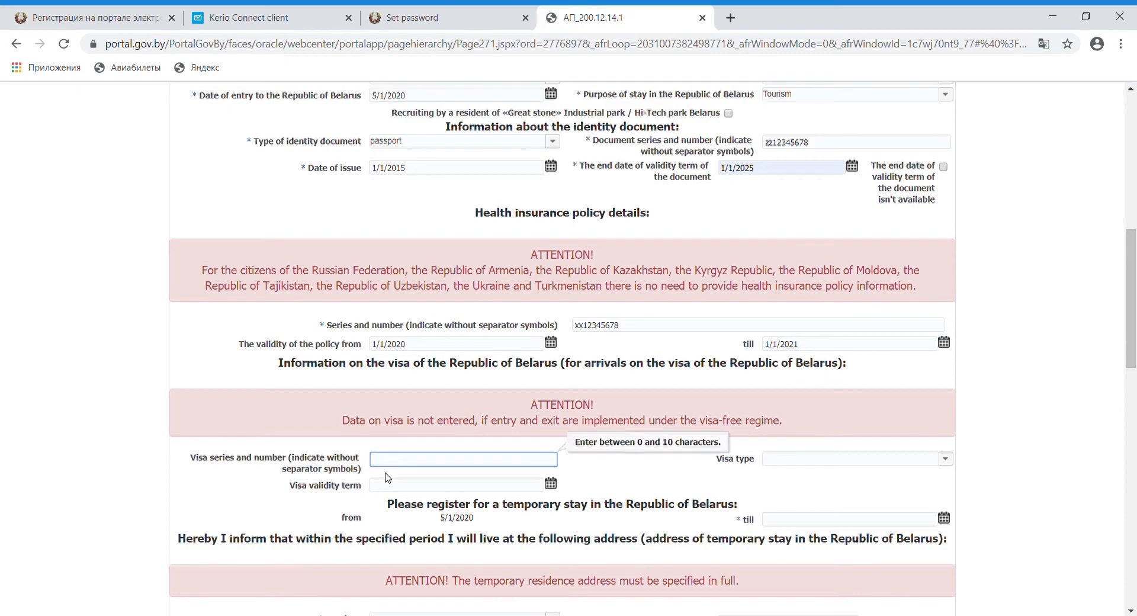
scroll(down, 3)
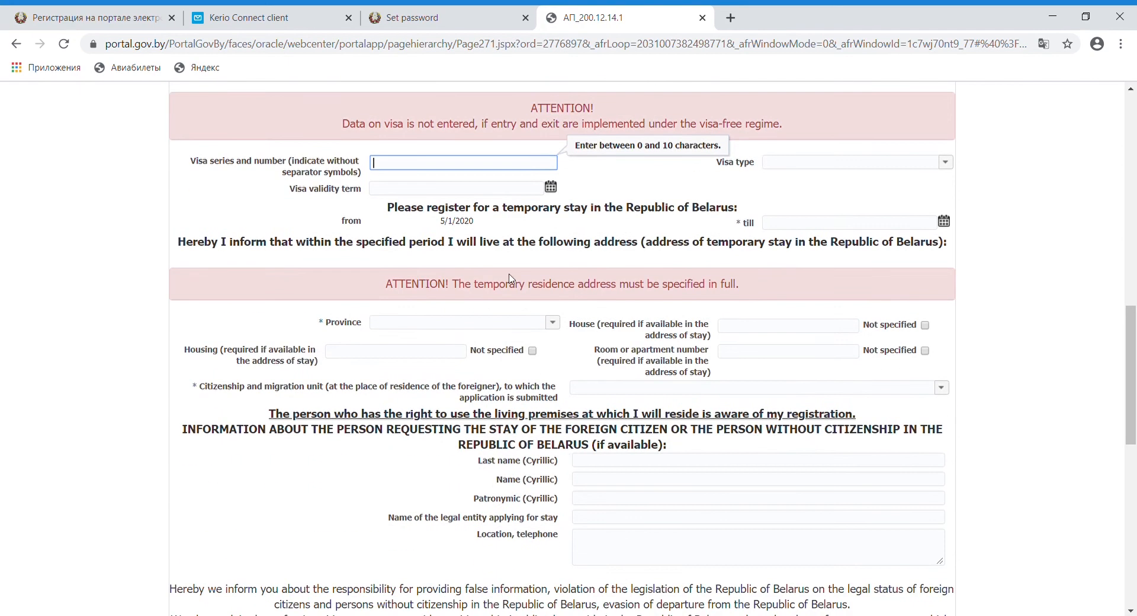
click(552, 322)
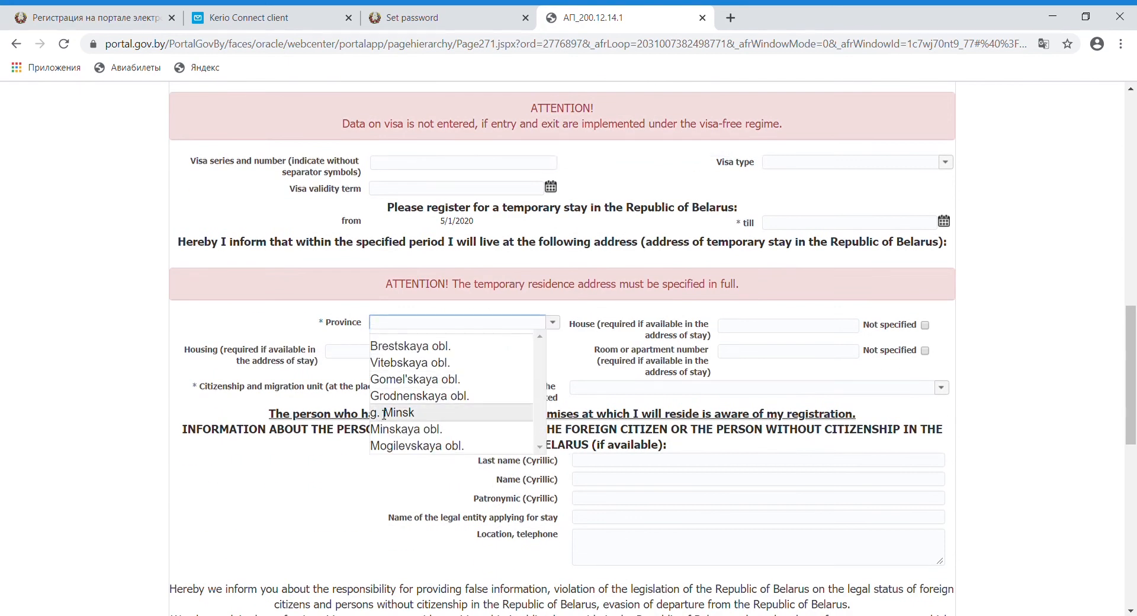
click(388, 412)
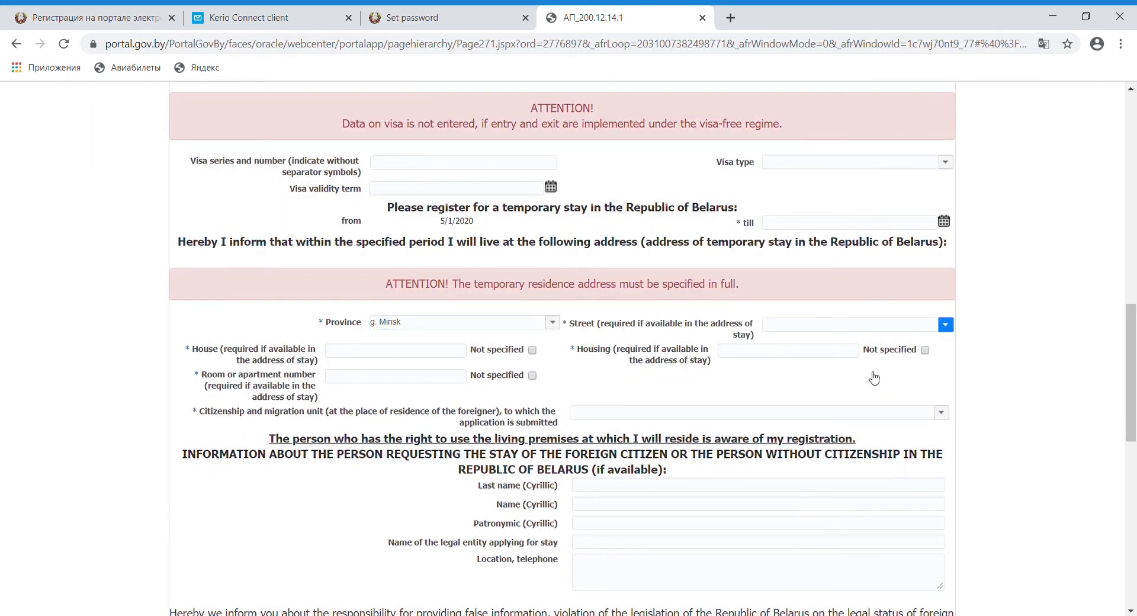
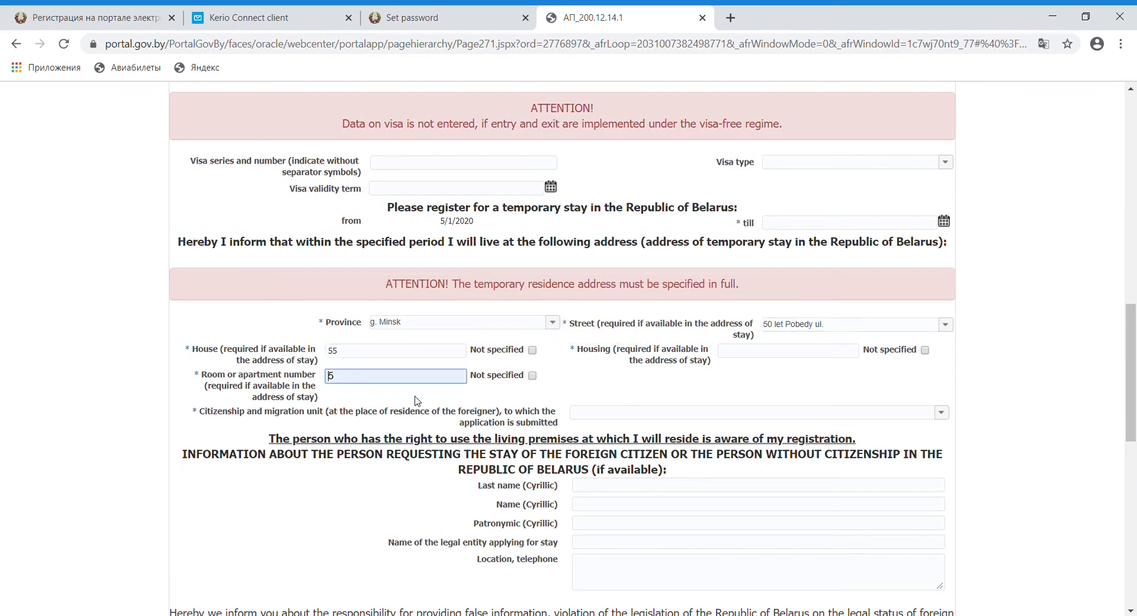
click(924, 350)
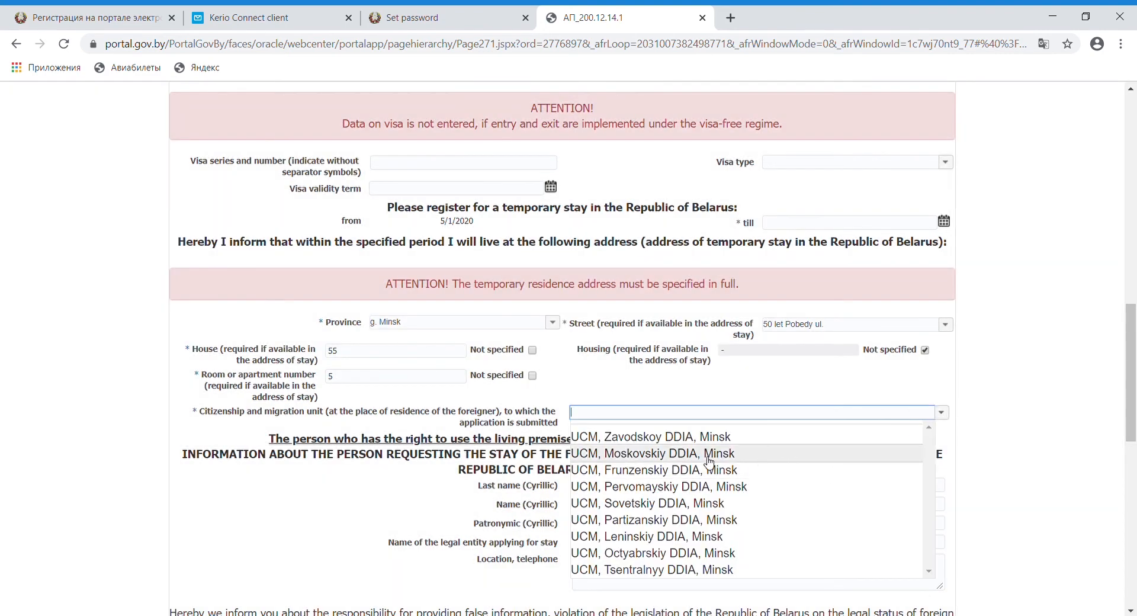
click(650, 452)
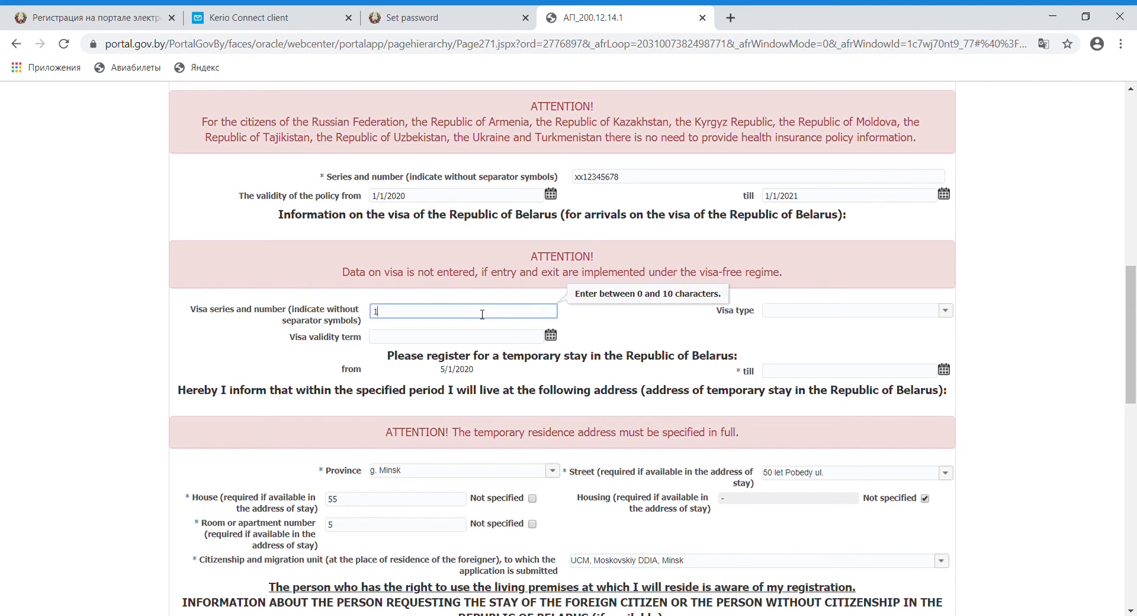
Enter long-term visa 12345678 valid to 5/5/2020 with stay until 5/5/2020.
text(2345678)
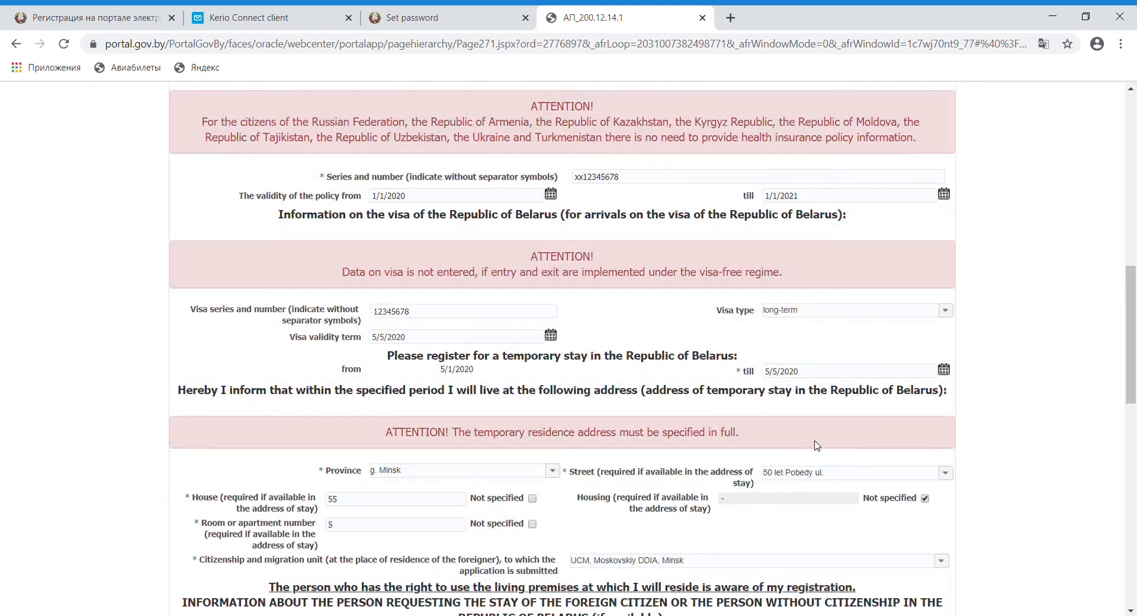
scroll(down, 3)
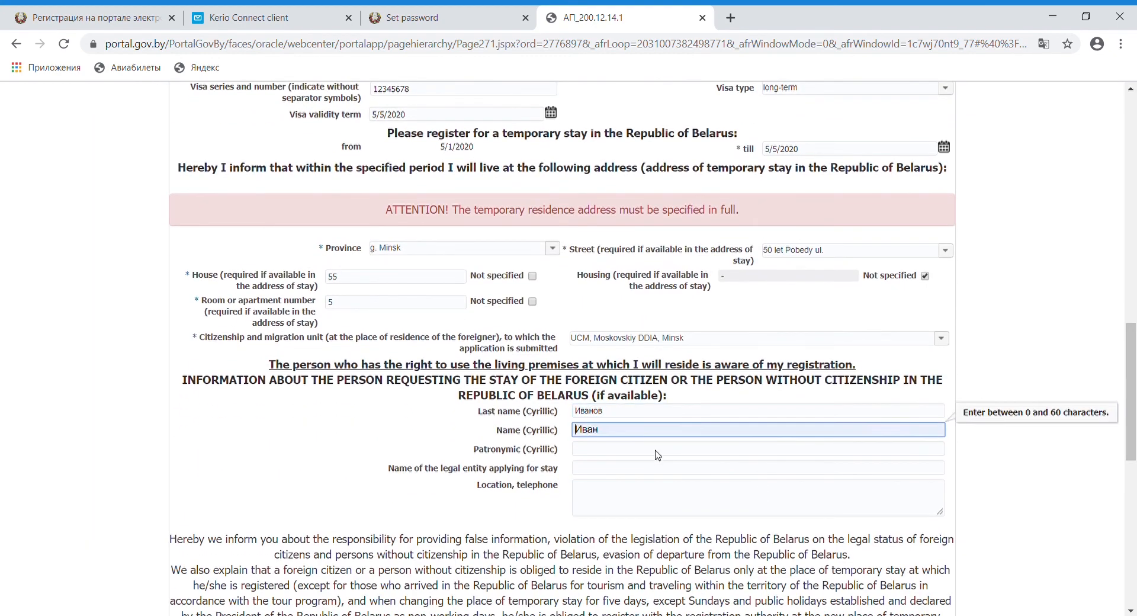
Tick the responsibility-notice Familiarized checkbox and submit the registration application for service 200.12.14.1.
scroll(down, 3)
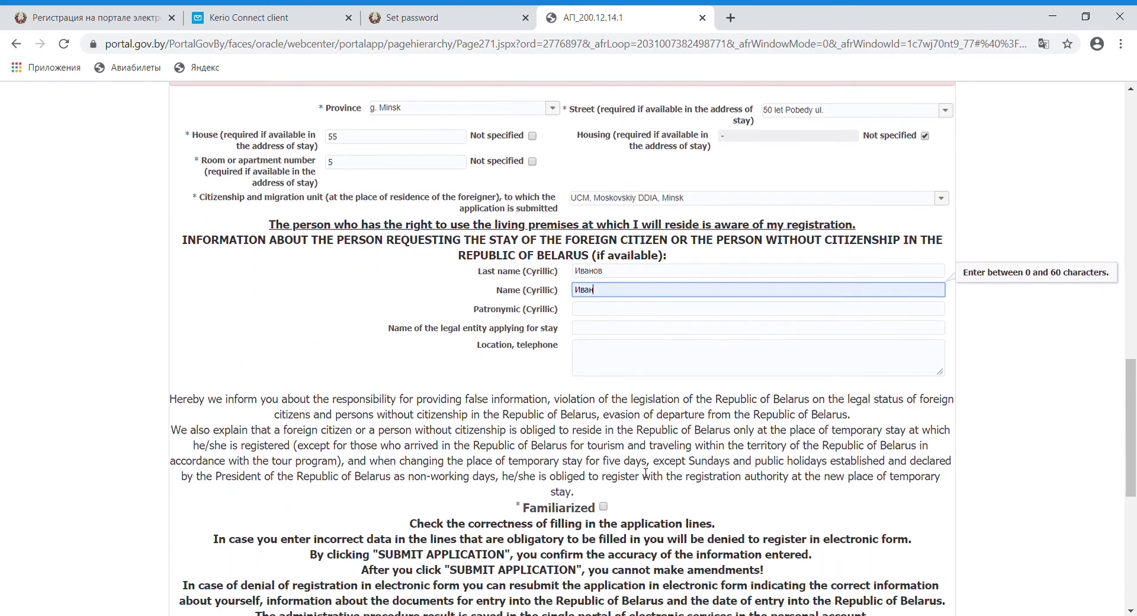
scroll(down, 3)
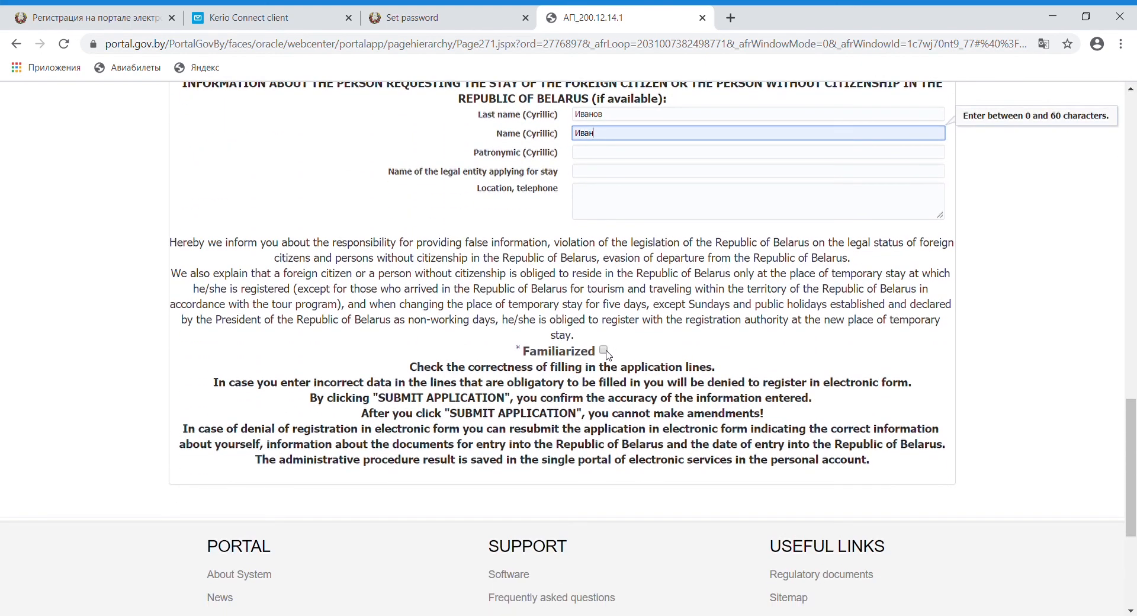
click(603, 350)
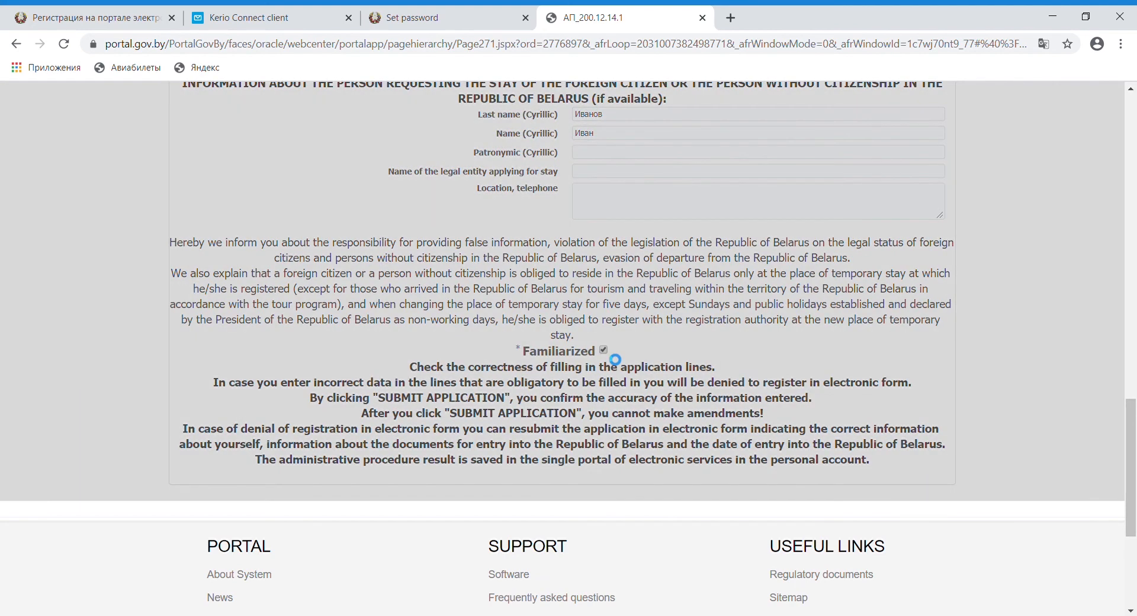
click(602, 350)
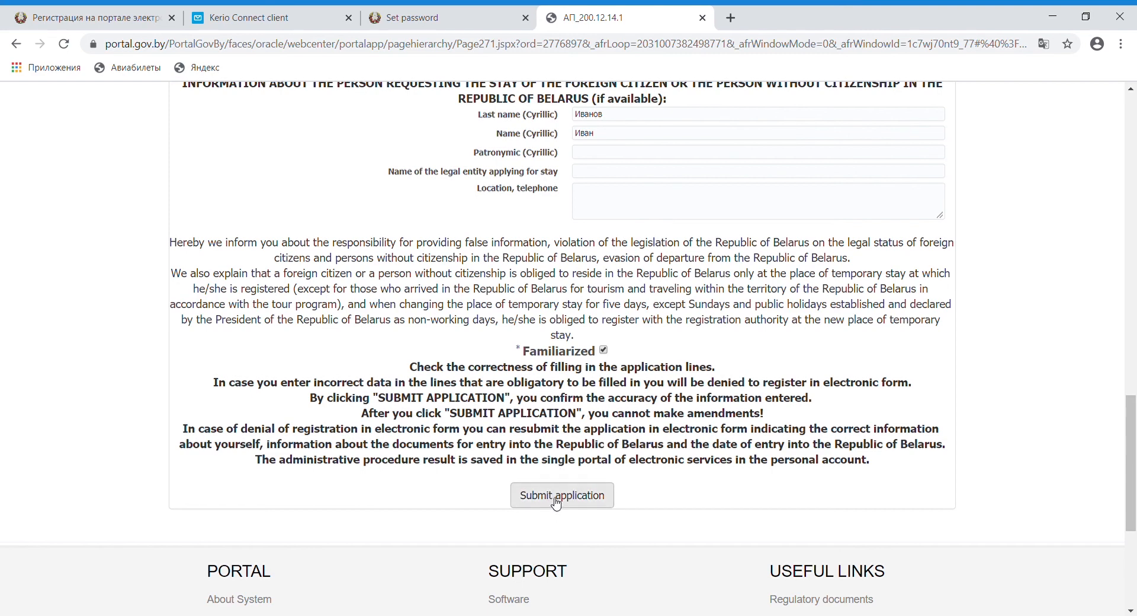
click(561, 494)
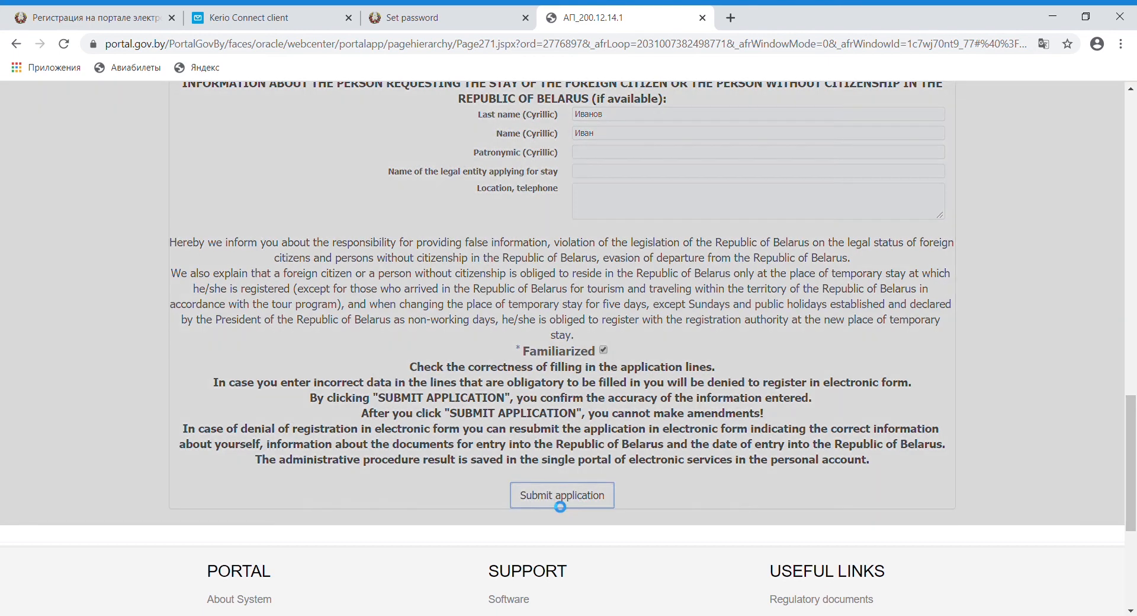
click(561, 495)
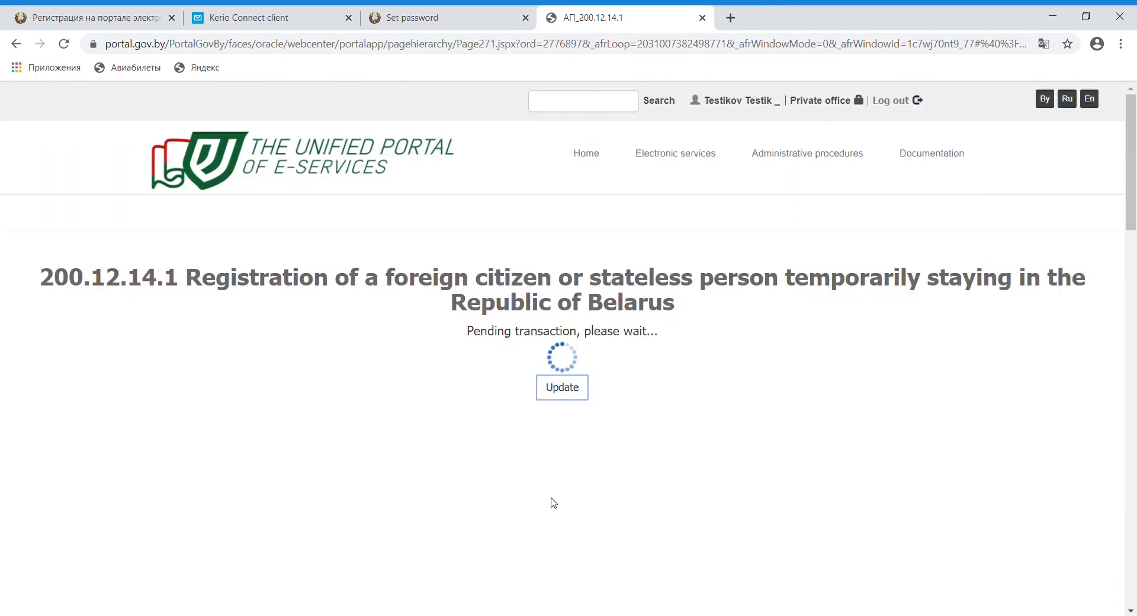
Open the result: electronic registration for Testikov Testik impossible, border-crossing information unavailable.
click(561, 386)
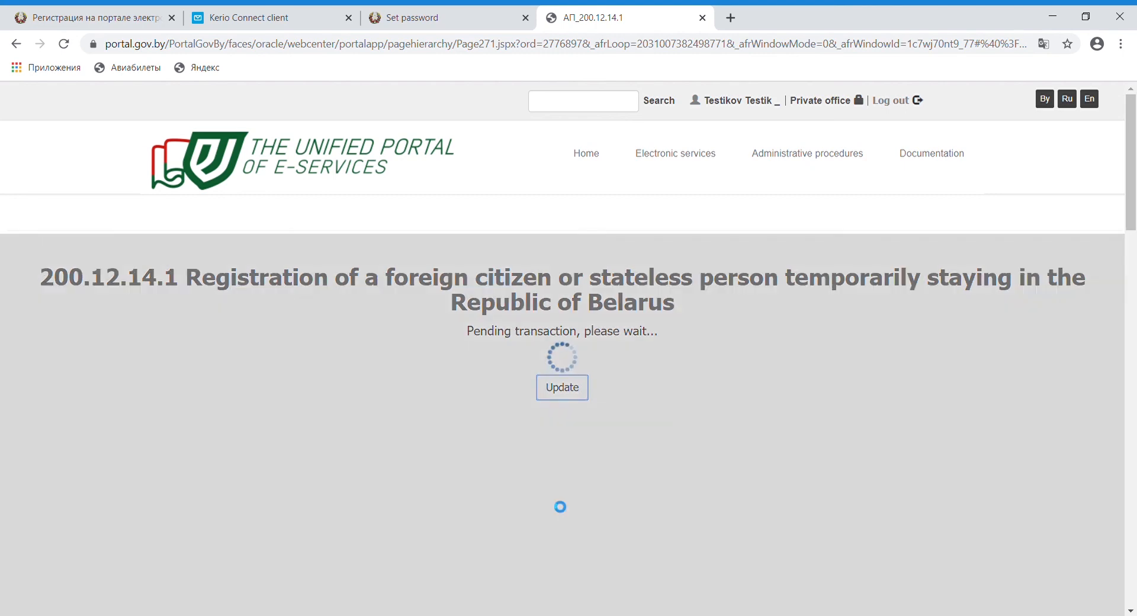
click(561, 387)
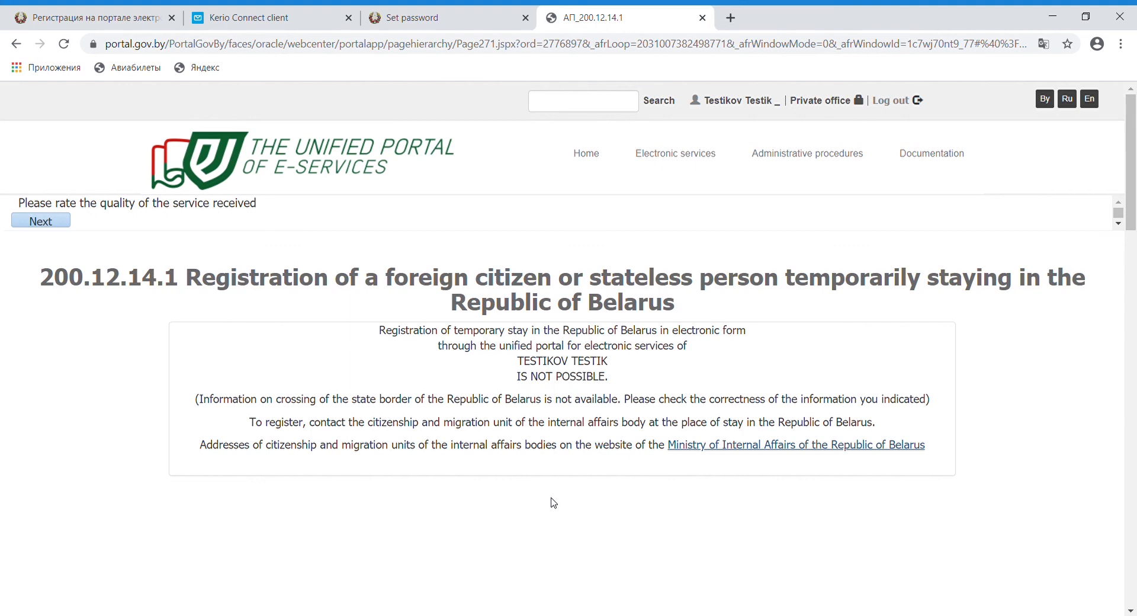
mouse_move(1068, 107)
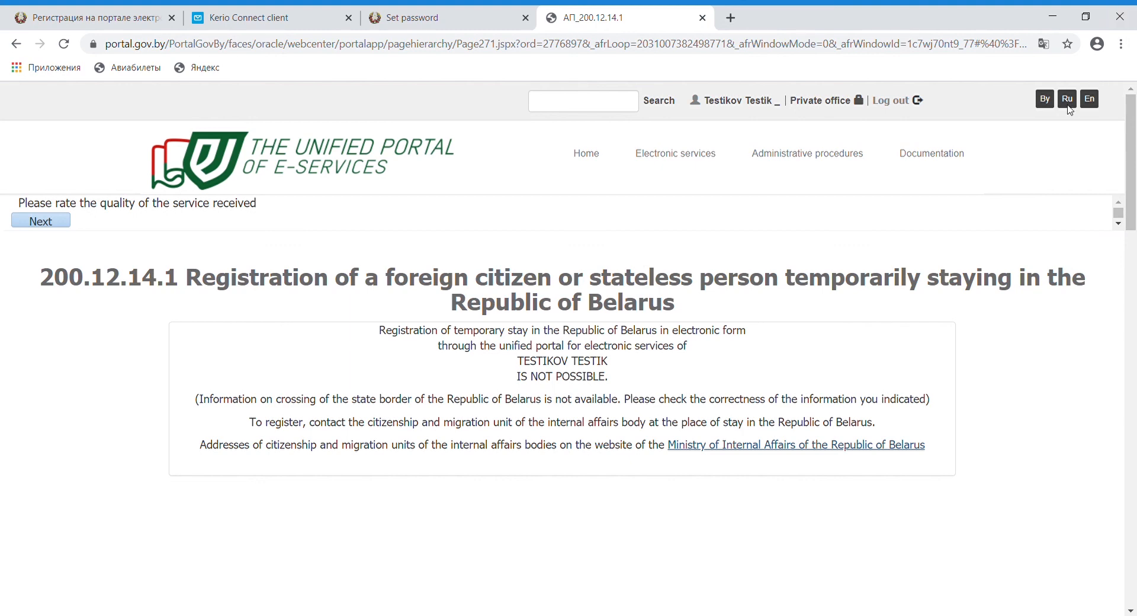